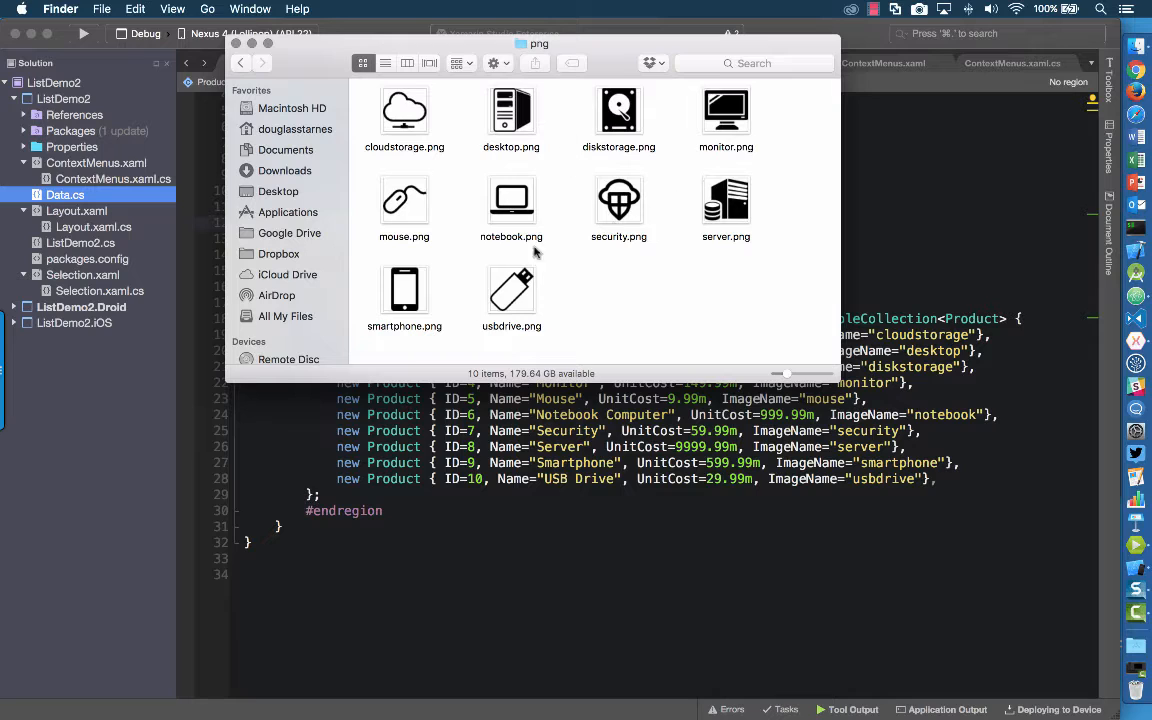
mouse_move(570, 210)
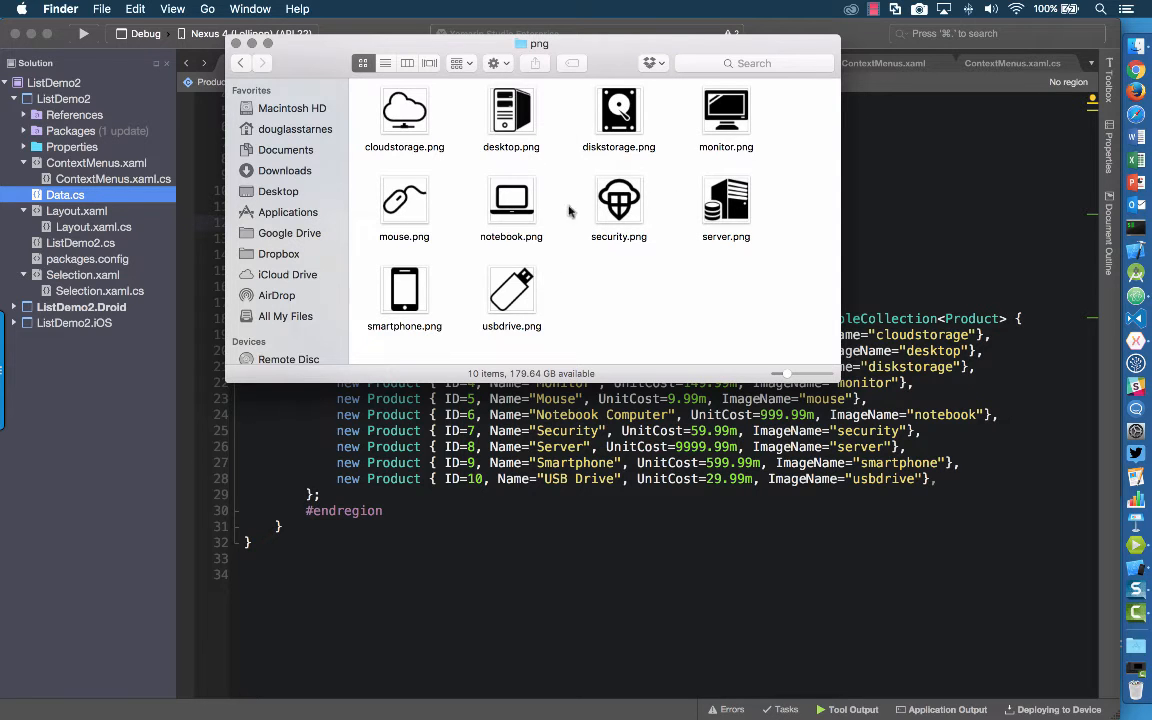
mouse_move(572, 152)
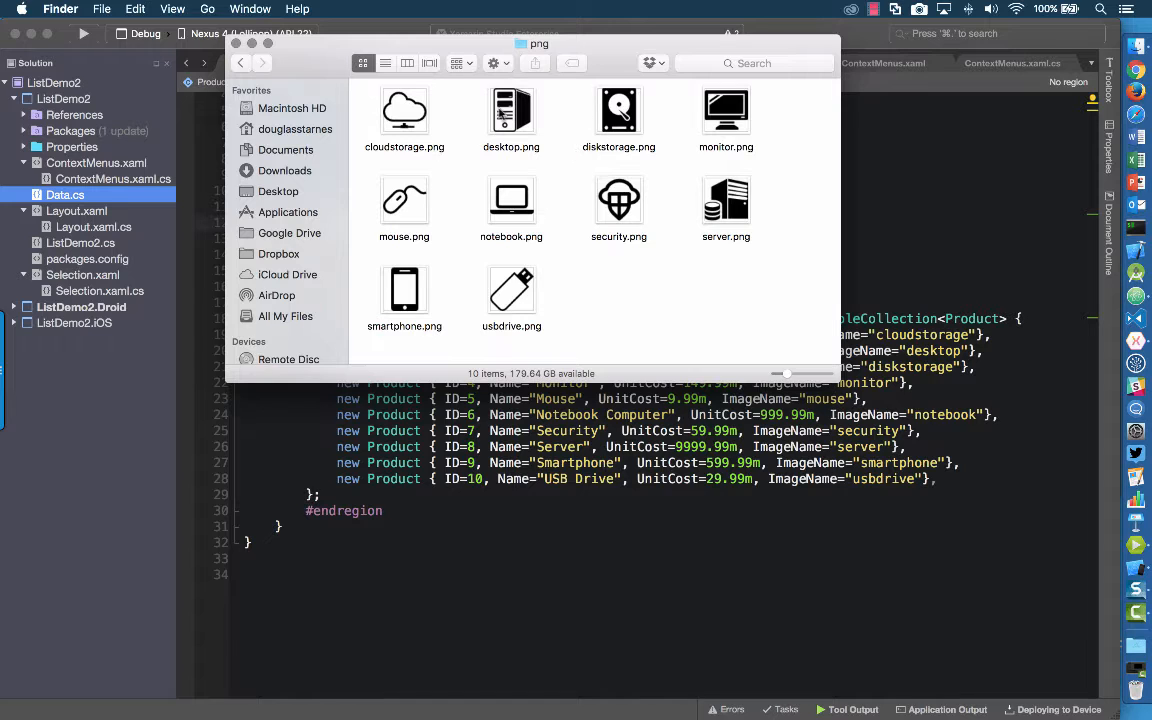
mouse_move(552, 224)
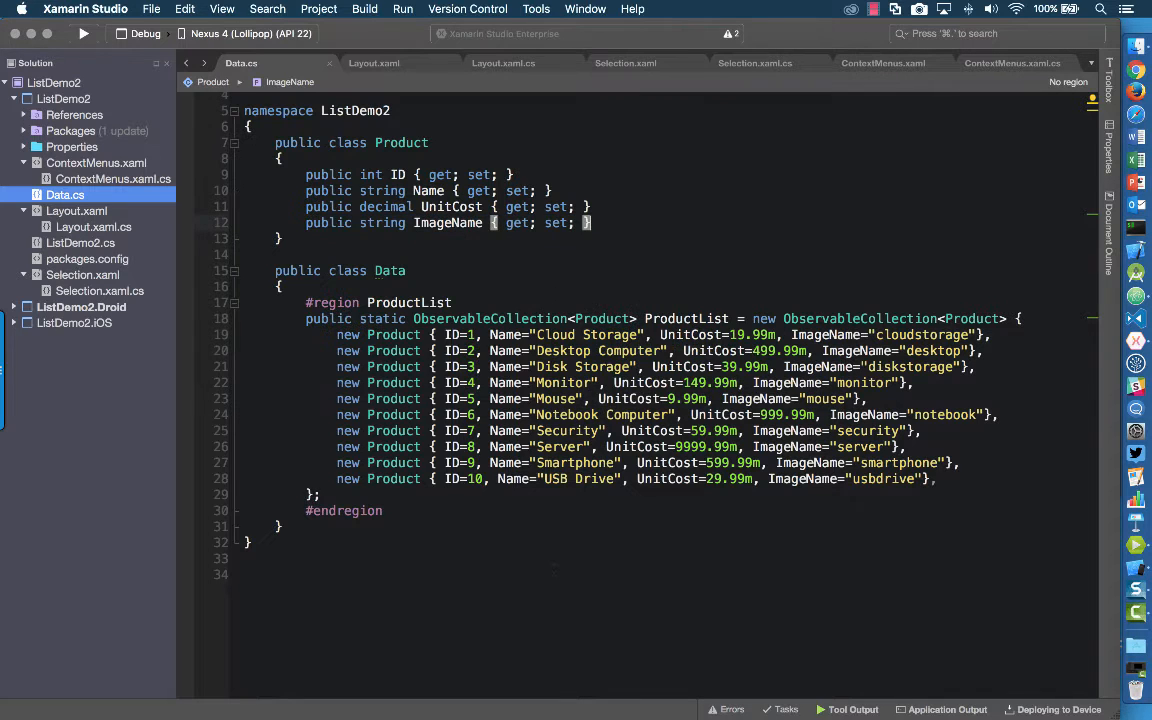
left_click(16, 322)
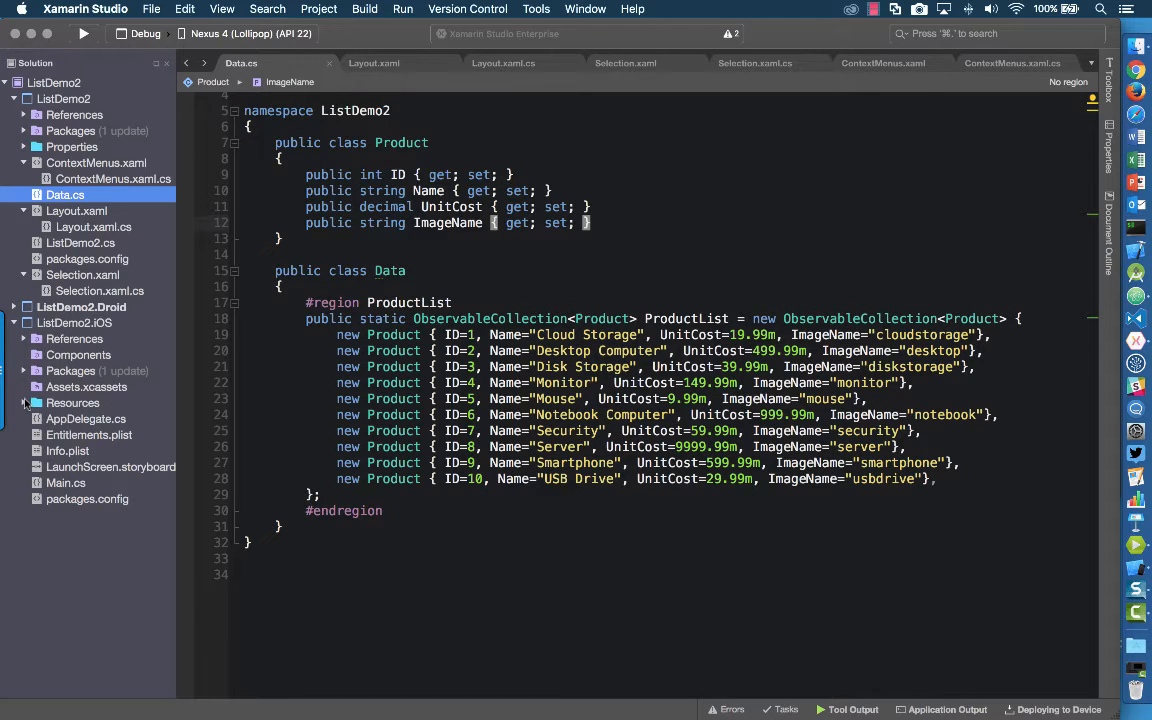
left_click(24, 402)
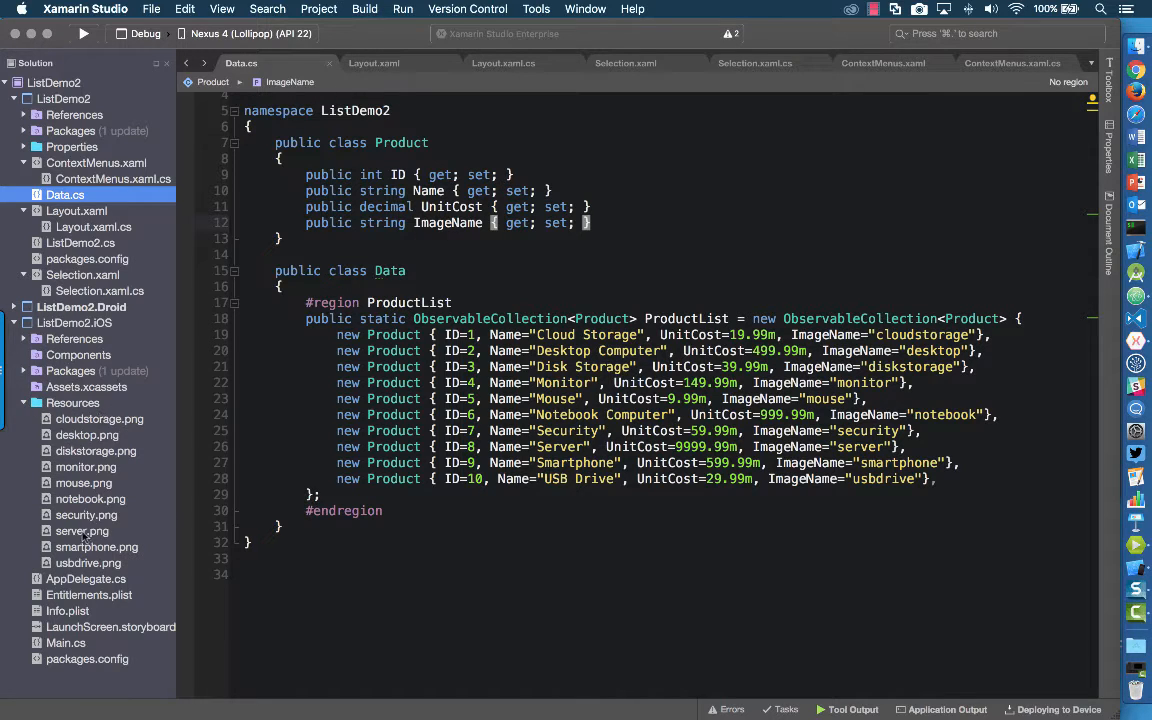
right_click(72, 404)
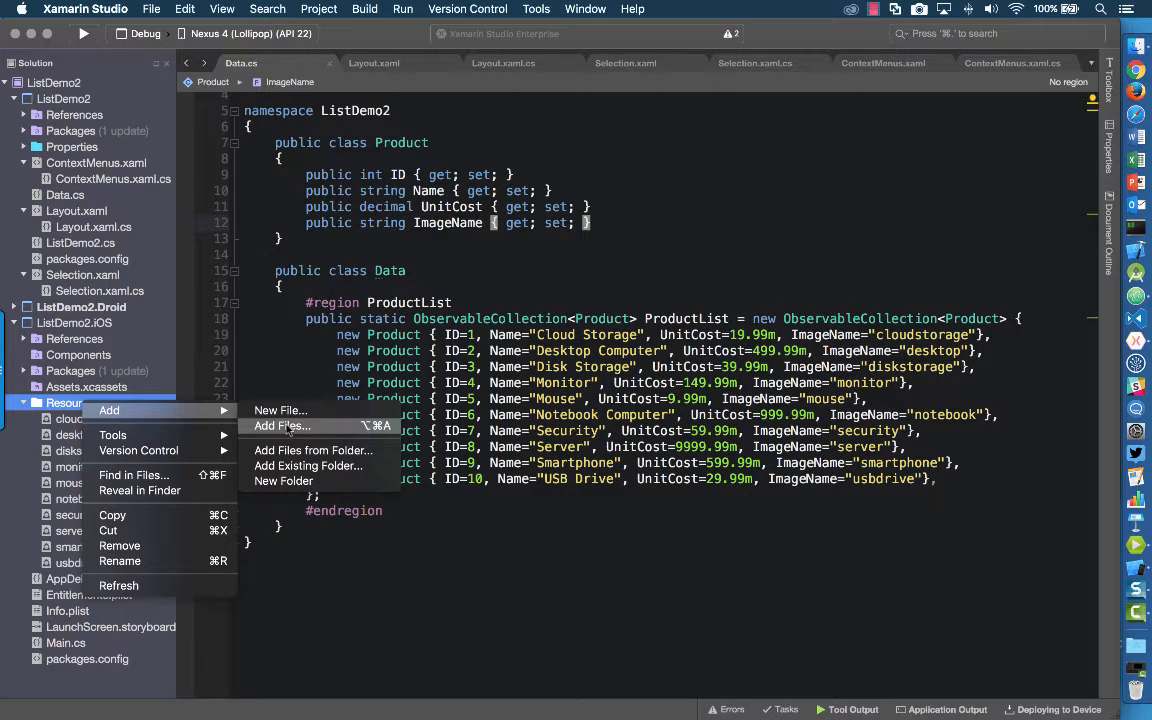
mouse_move(290, 426)
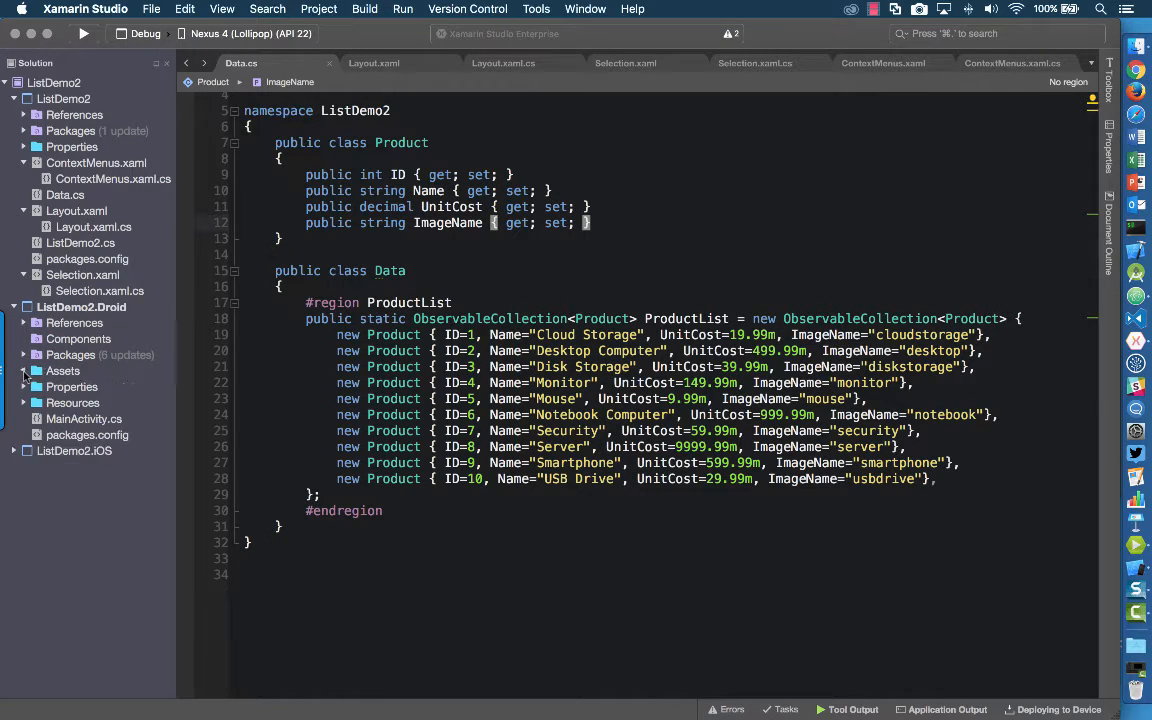
left_click(24, 402)
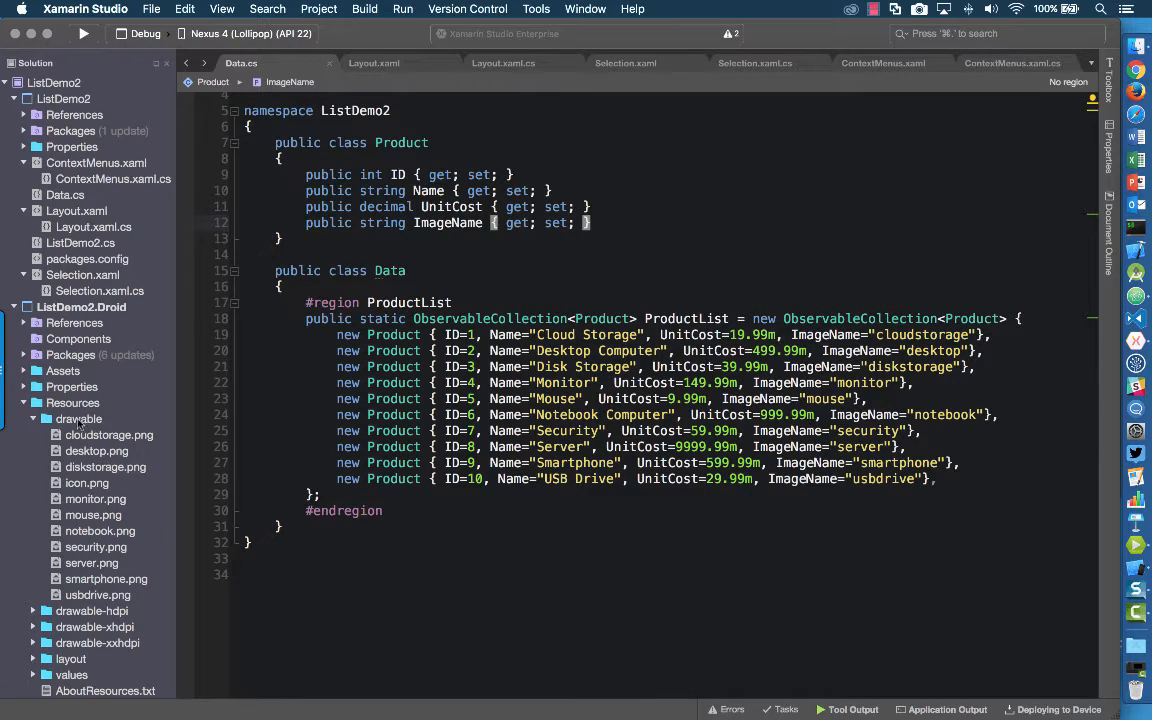
left_click(34, 402)
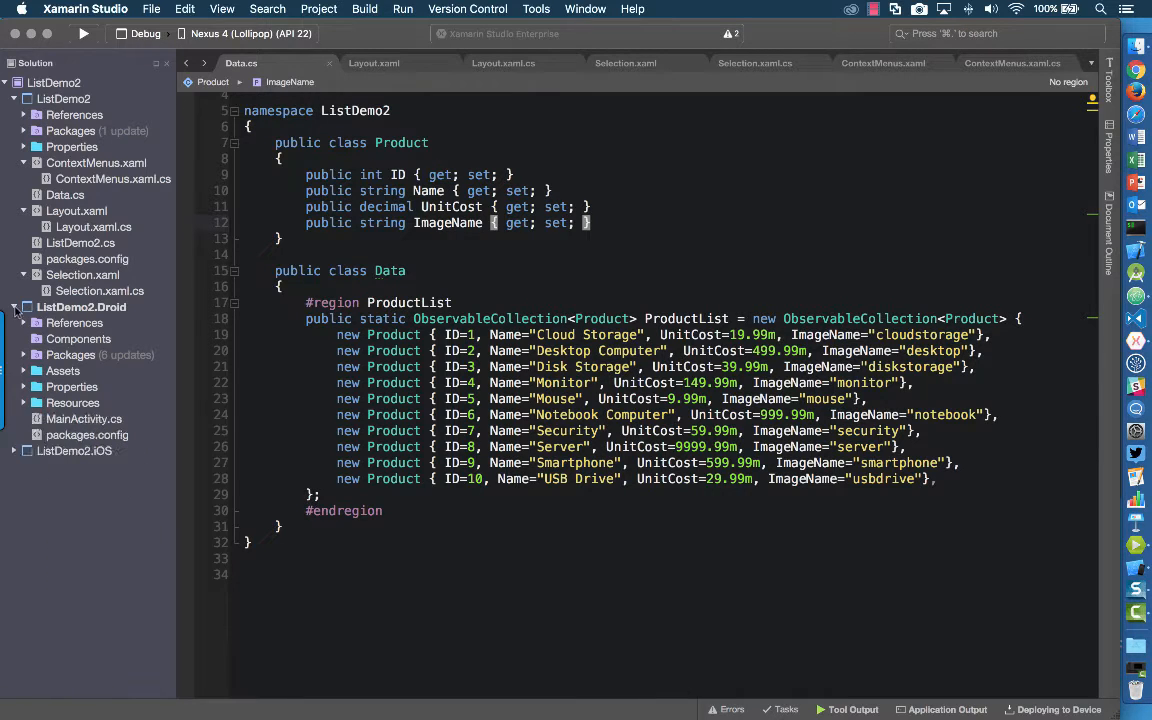
left_click(16, 308)
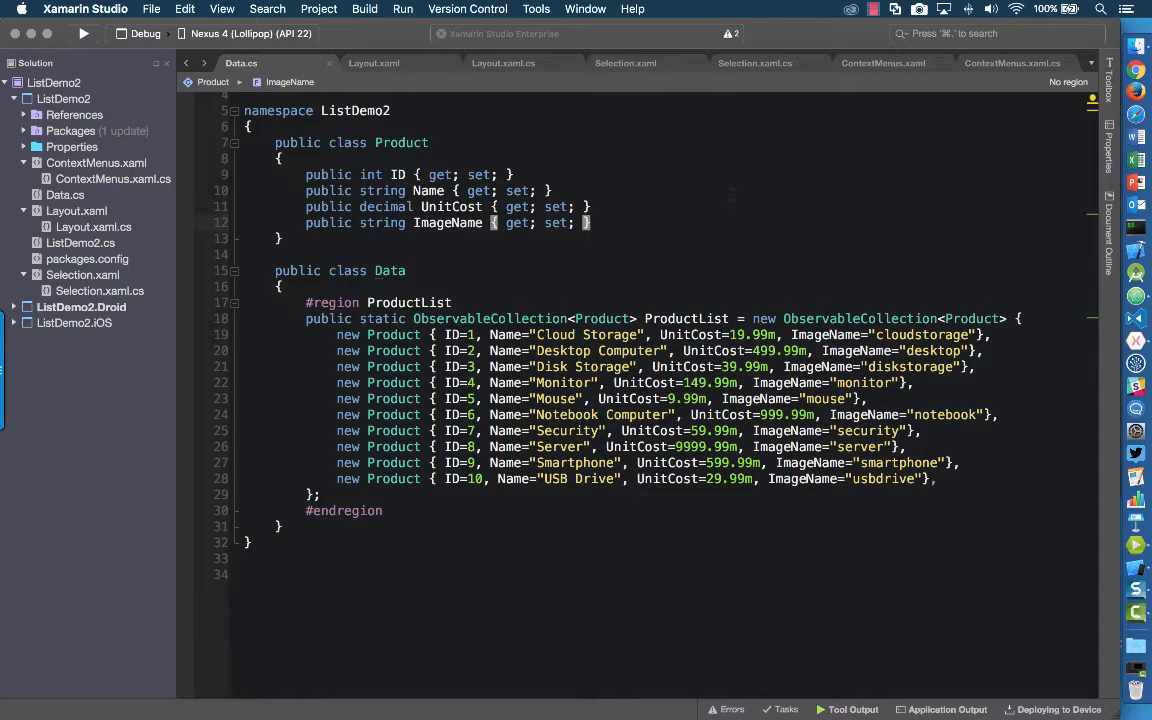
mouse_move(390, 62)
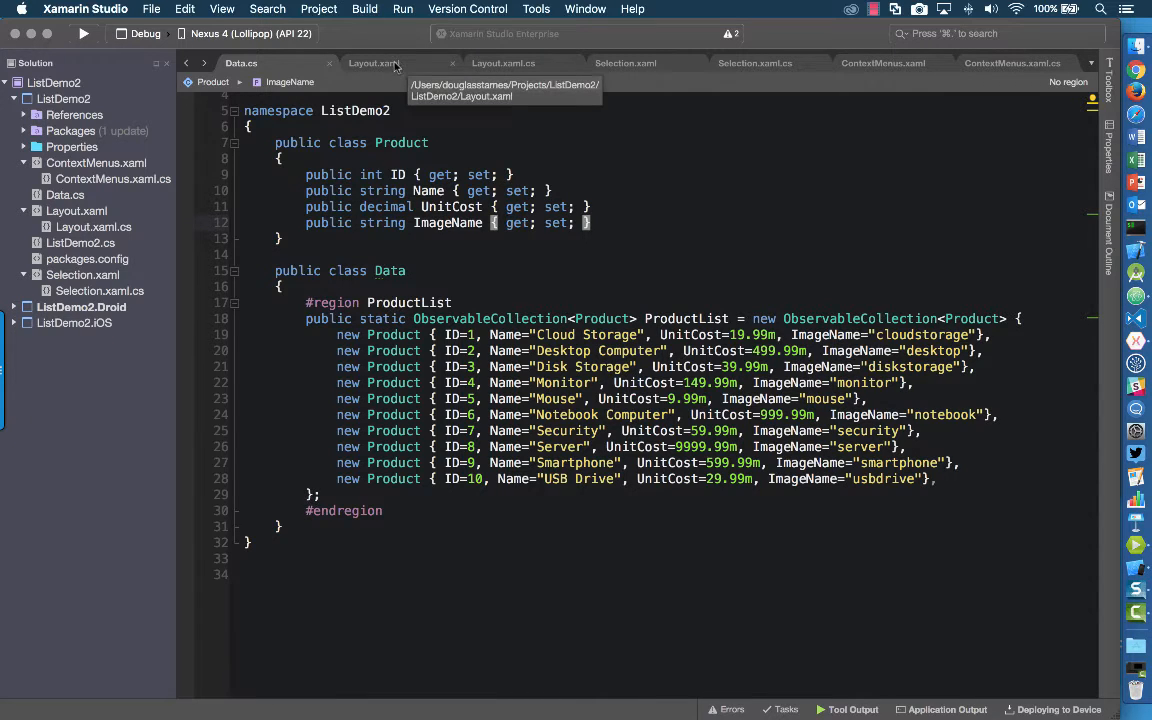
- Review the ListView ItemTemplate in Layout.xaml binding each row's image, name and green cost
left_click(376, 62)
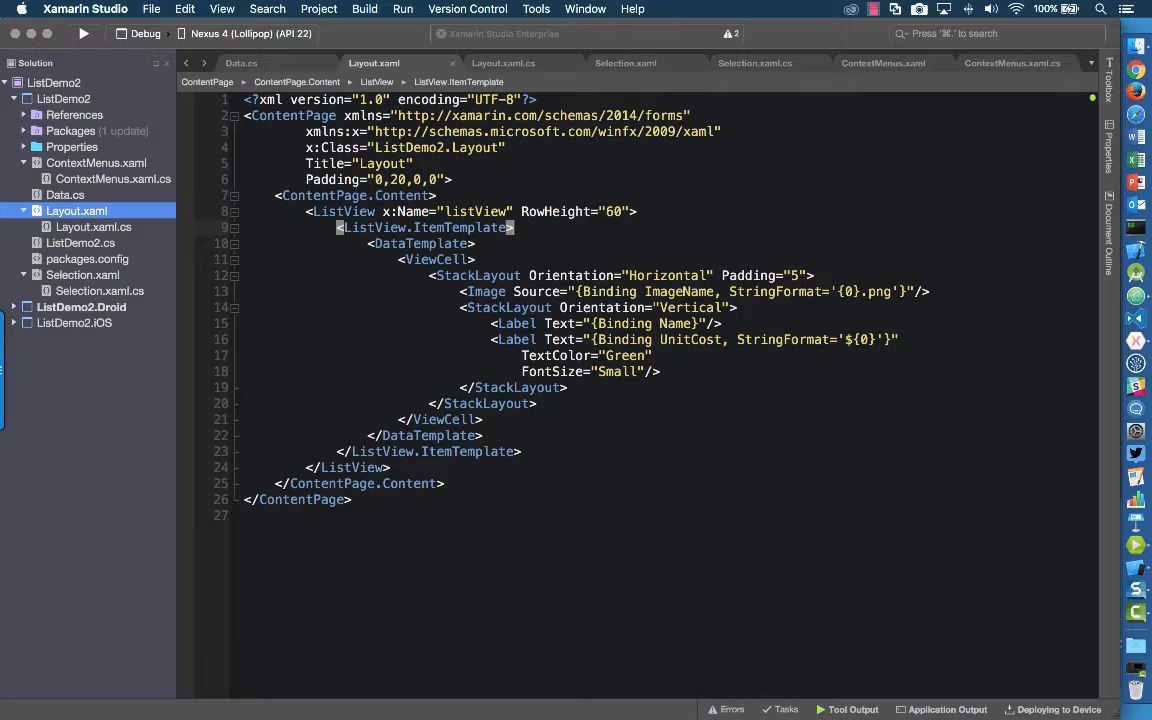
double_click(770, 292)
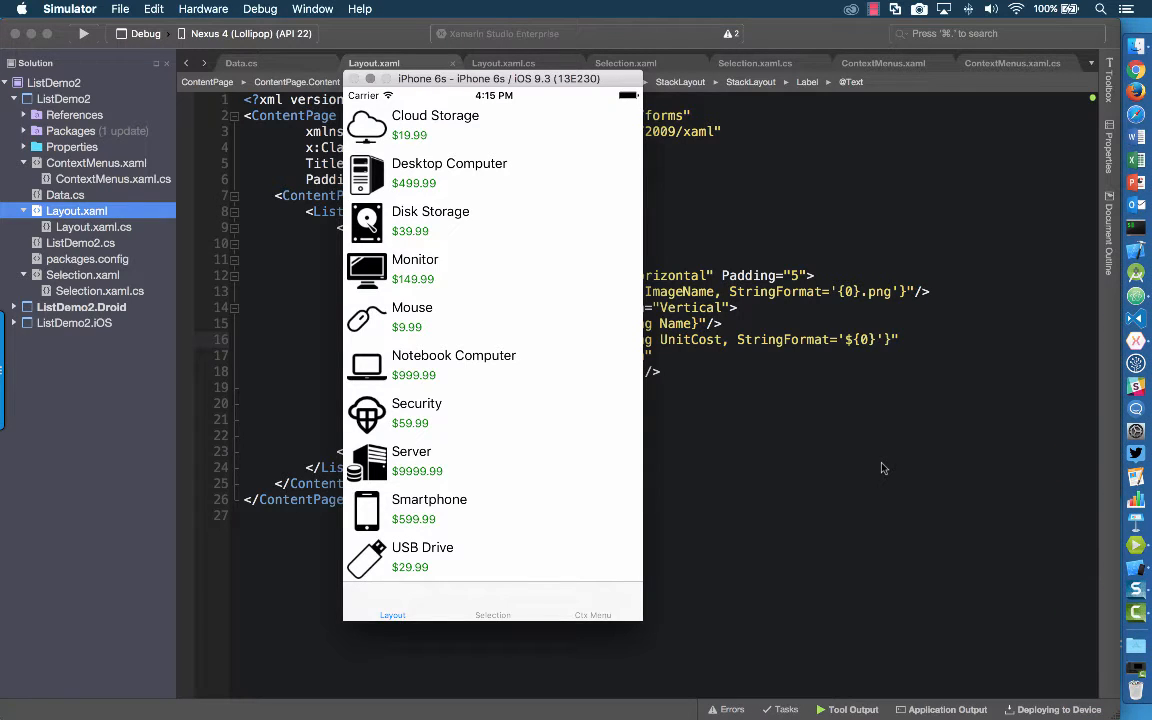
mouse_move(524, 280)
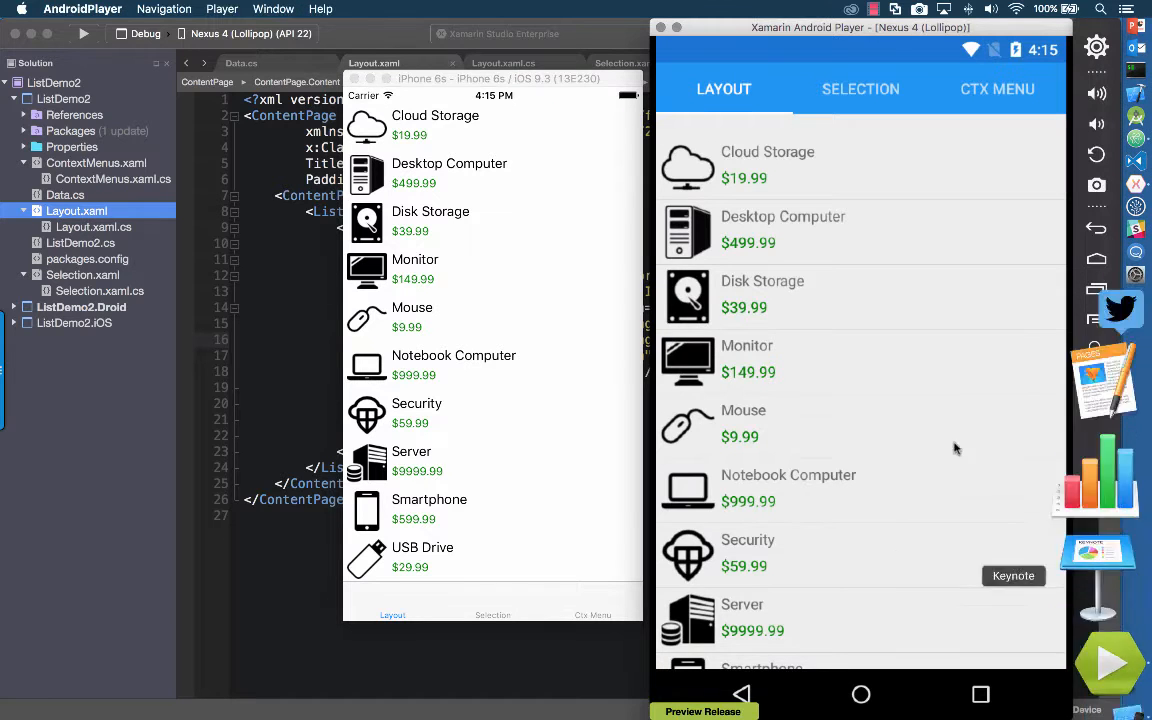
- Scroll the Layout tab's product list of ten items with icons and green prices
scroll("down", 3)
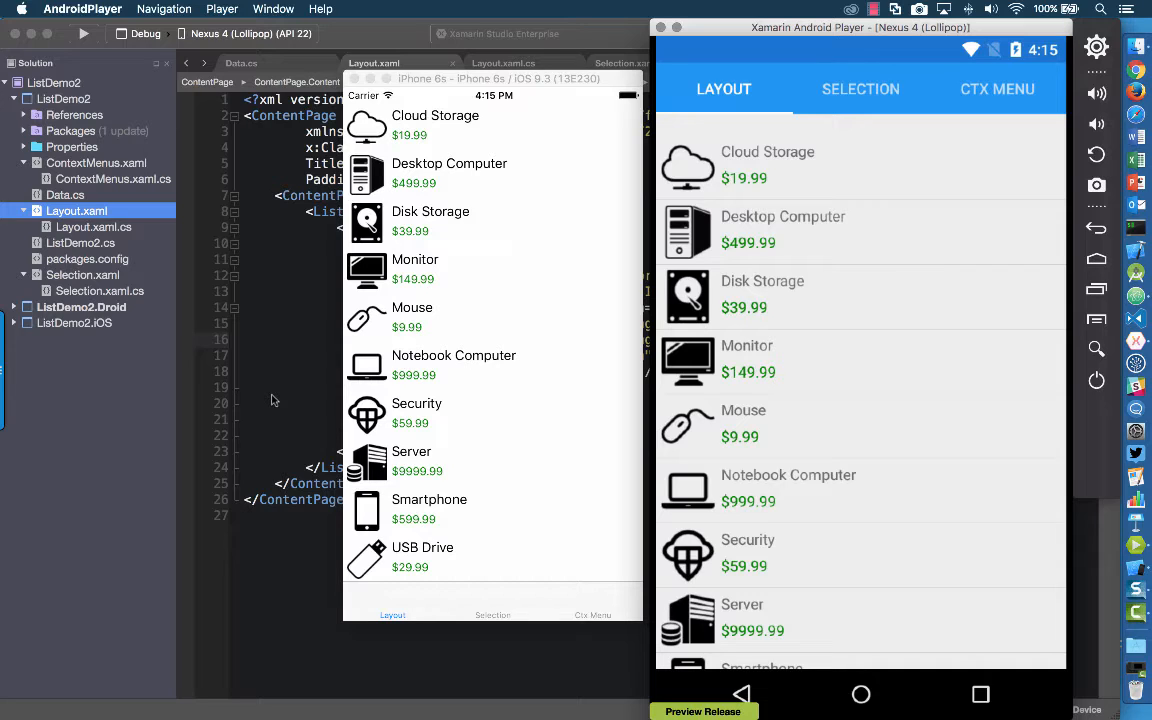
mouse_move(276, 360)
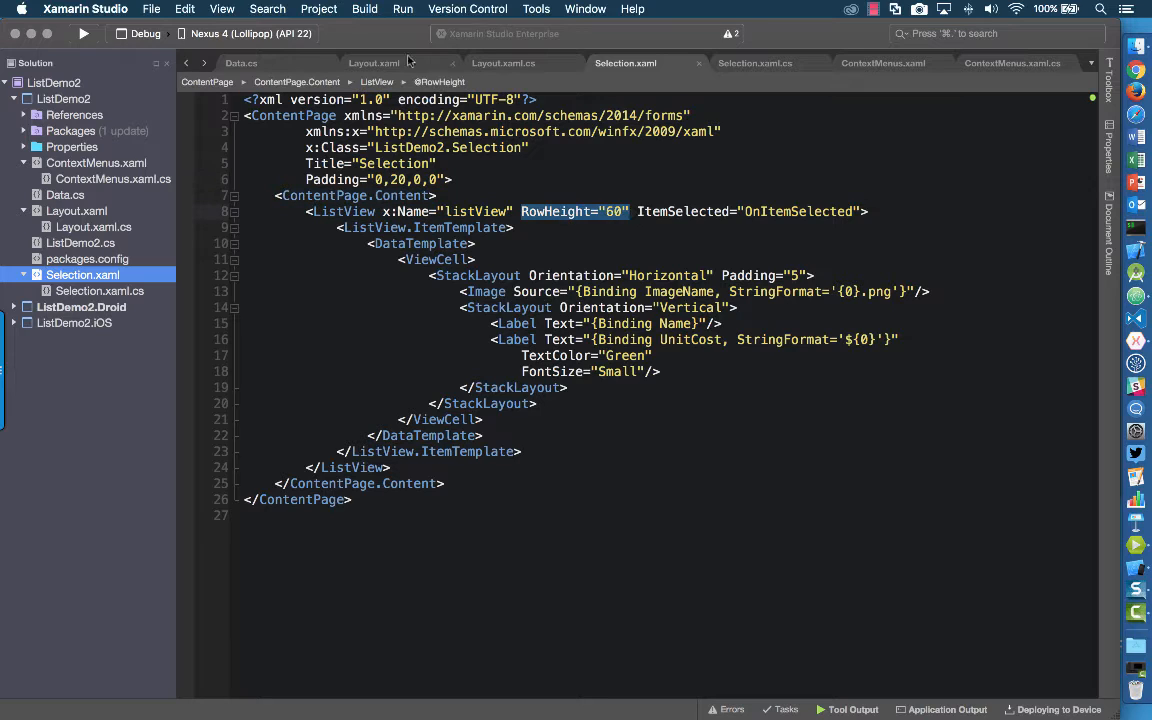
- Compare Layout.xaml with Selection.xaml and locate the OnItemSelected handler wired to ItemSelected
left_click(380, 62)
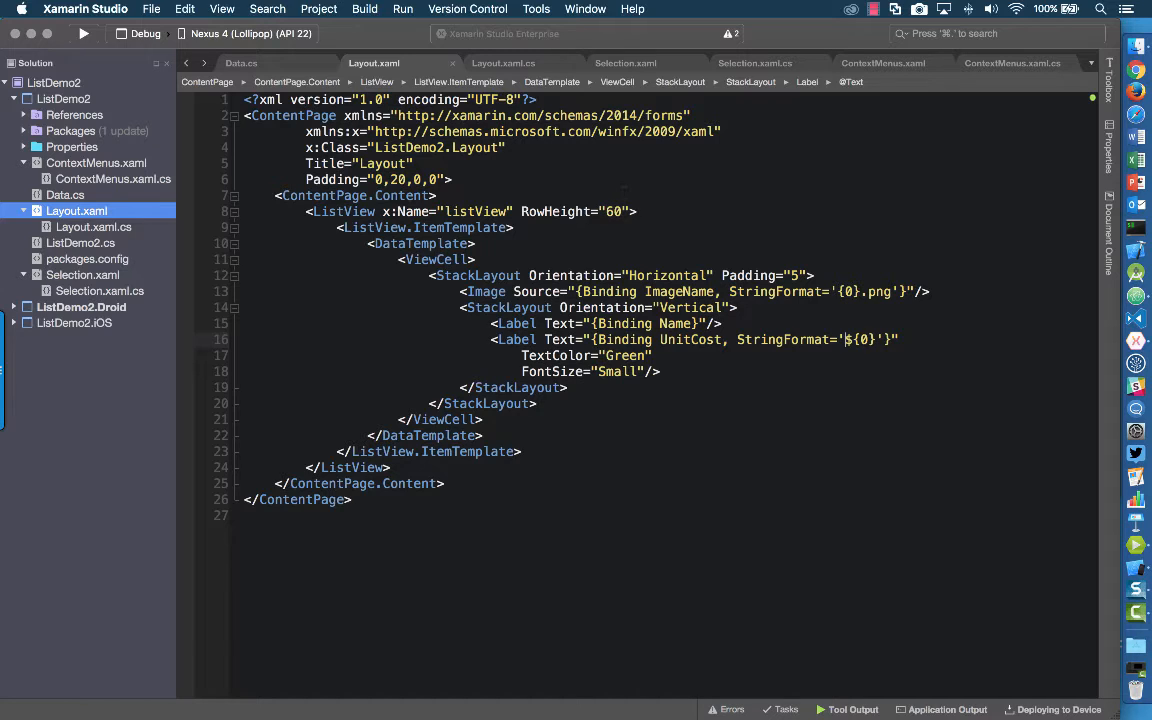
left_click(626, 64)
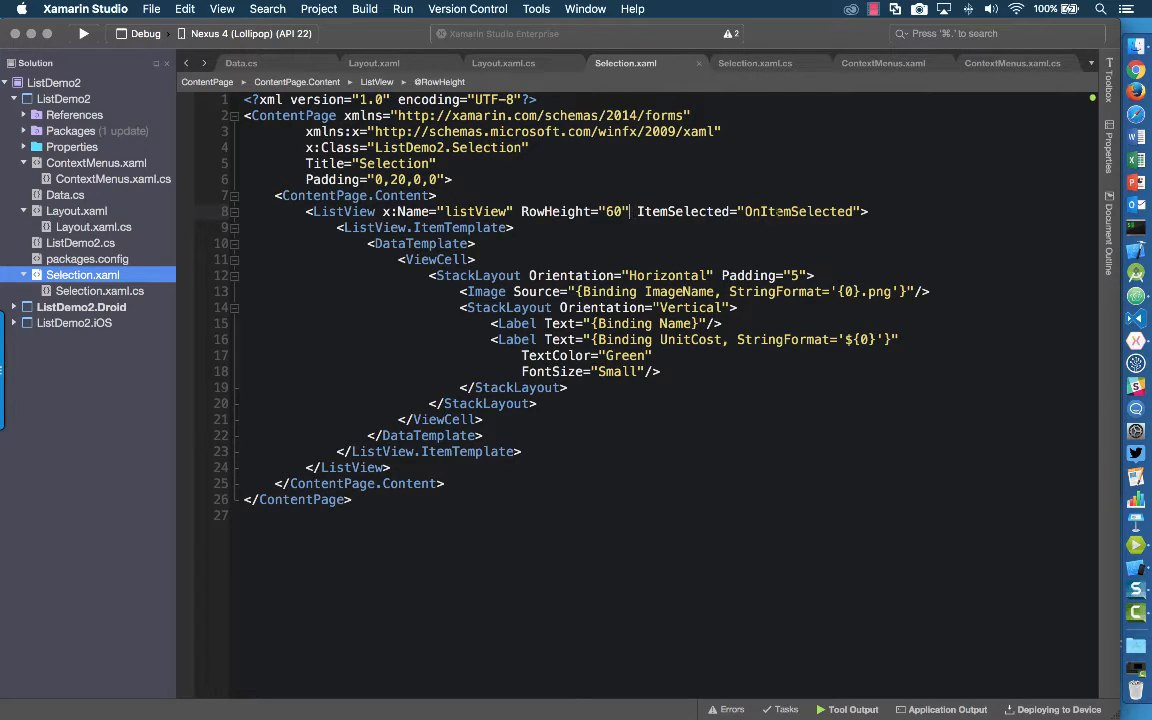
double_click(798, 212)
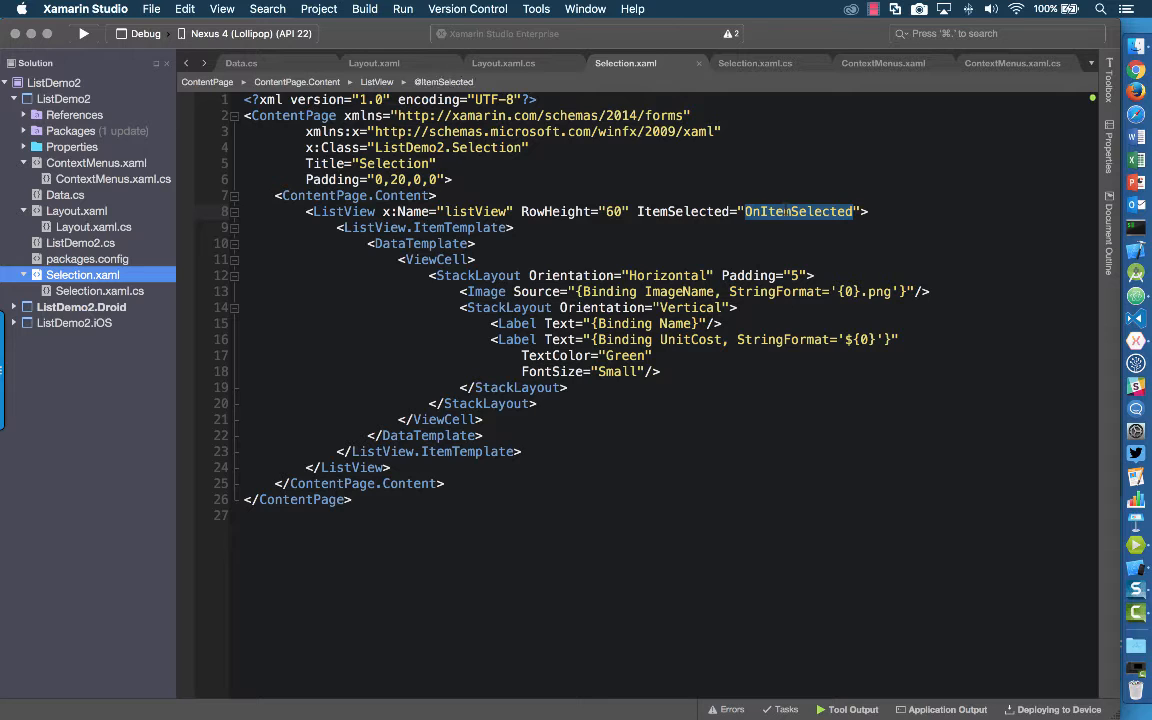
left_click(756, 62)
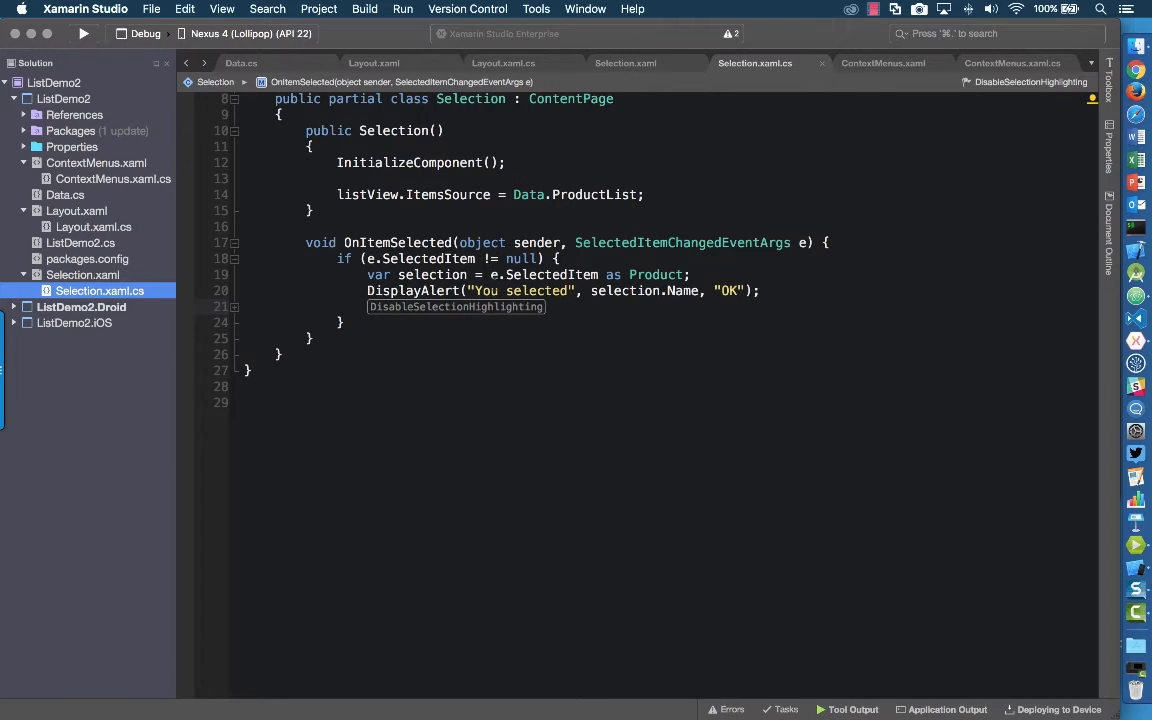
mouse_move(550, 274)
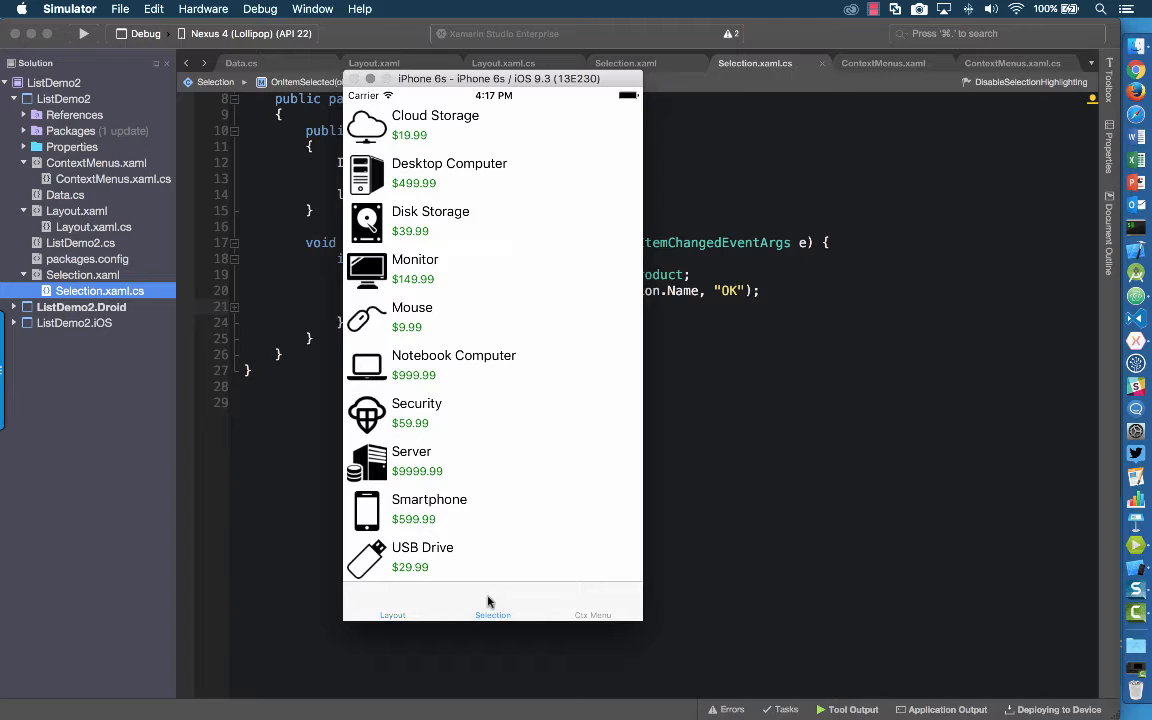
mouse_move(484, 274)
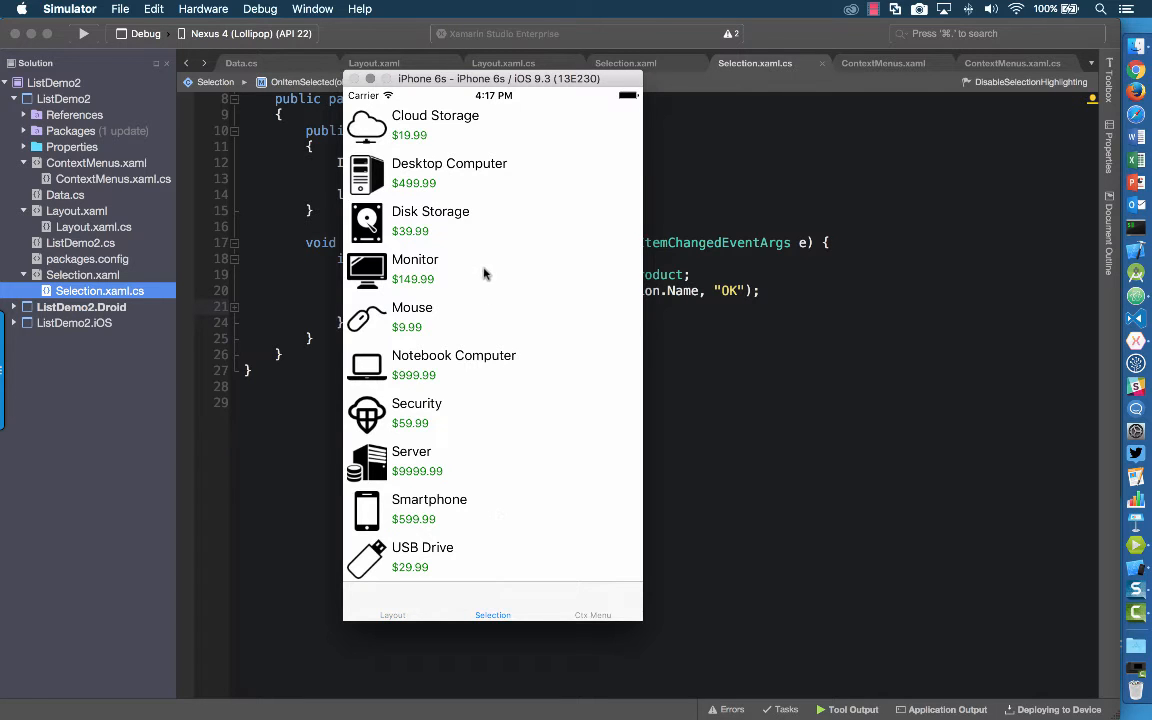
- Select Monitor in the iOS Simulator list and dismiss its You selected alert
left_click(416, 270)
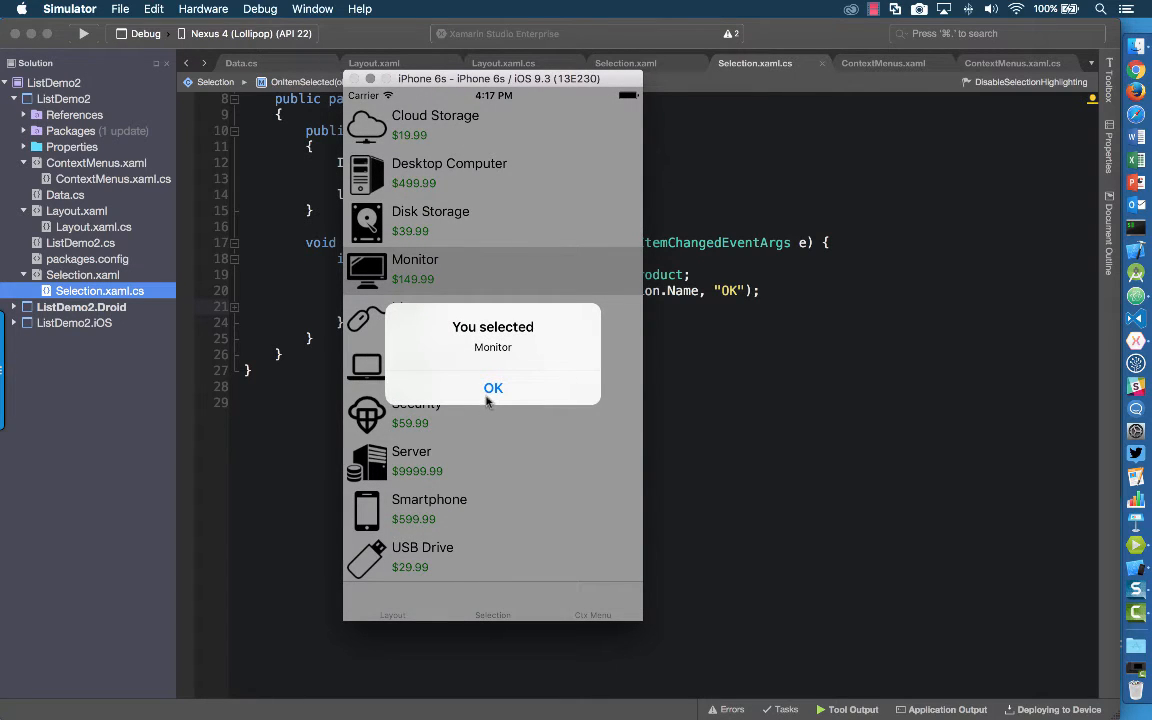
left_click(492, 388)
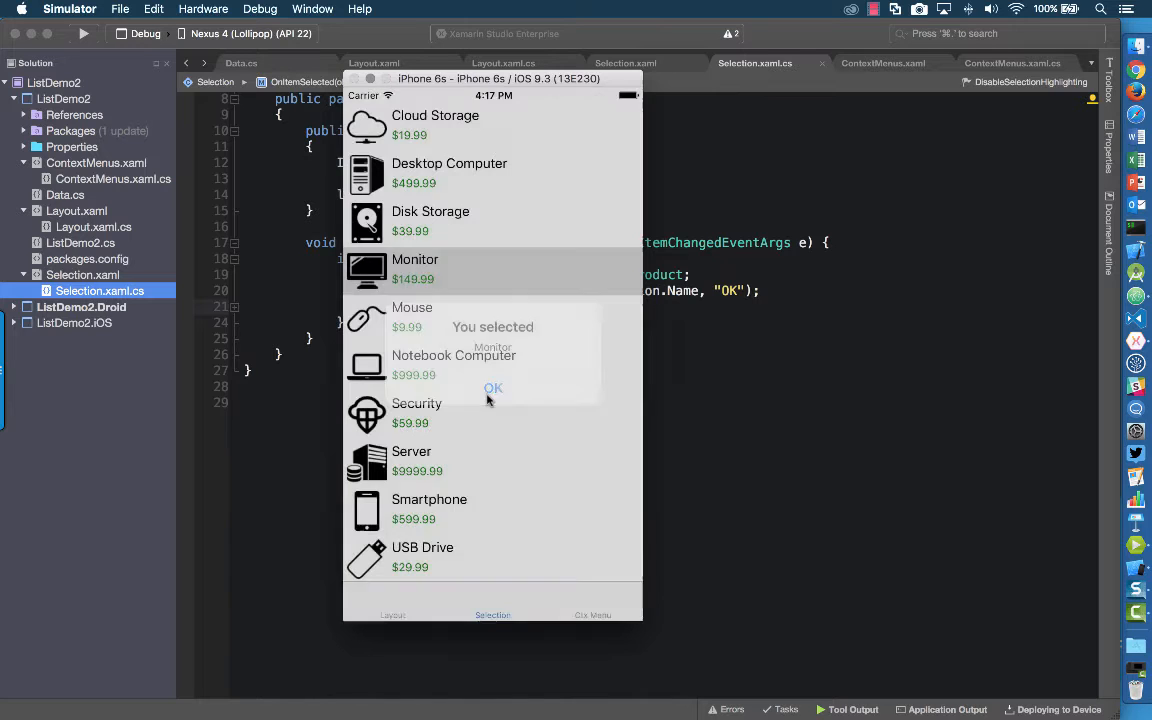
left_click(492, 388)
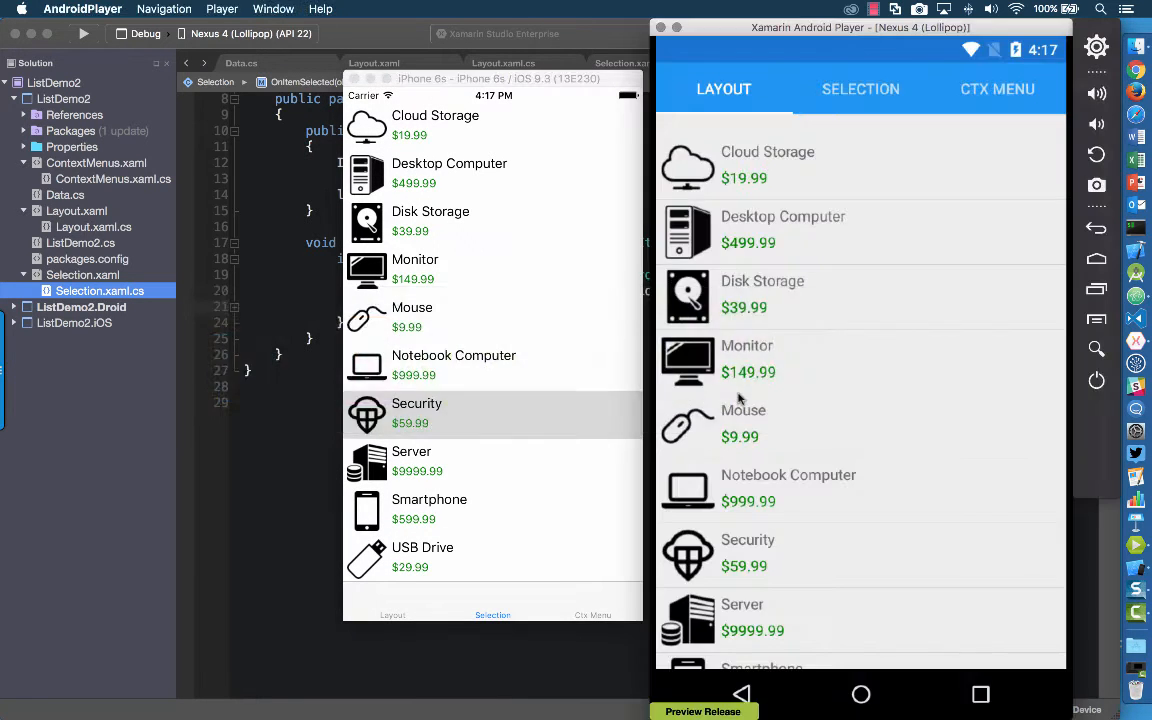
- On the Android Selection page, select Desktop Computer and dismiss its alert, leaving the row highlighted
left_click(860, 88)
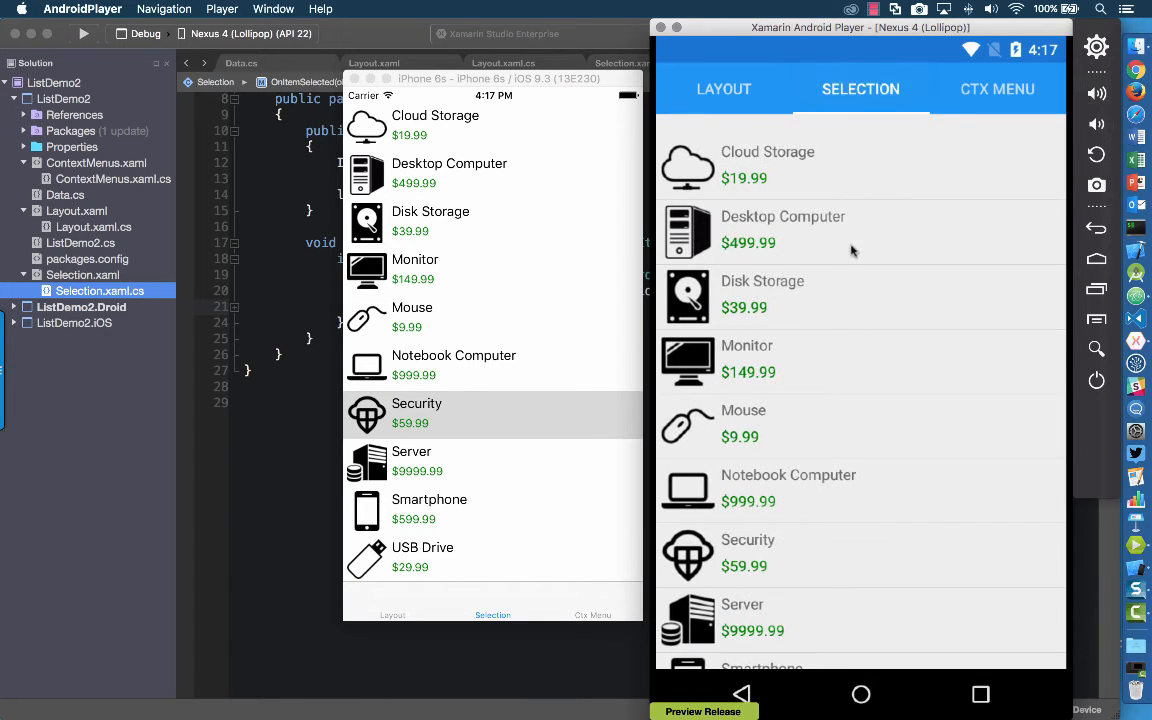
left_click(784, 230)
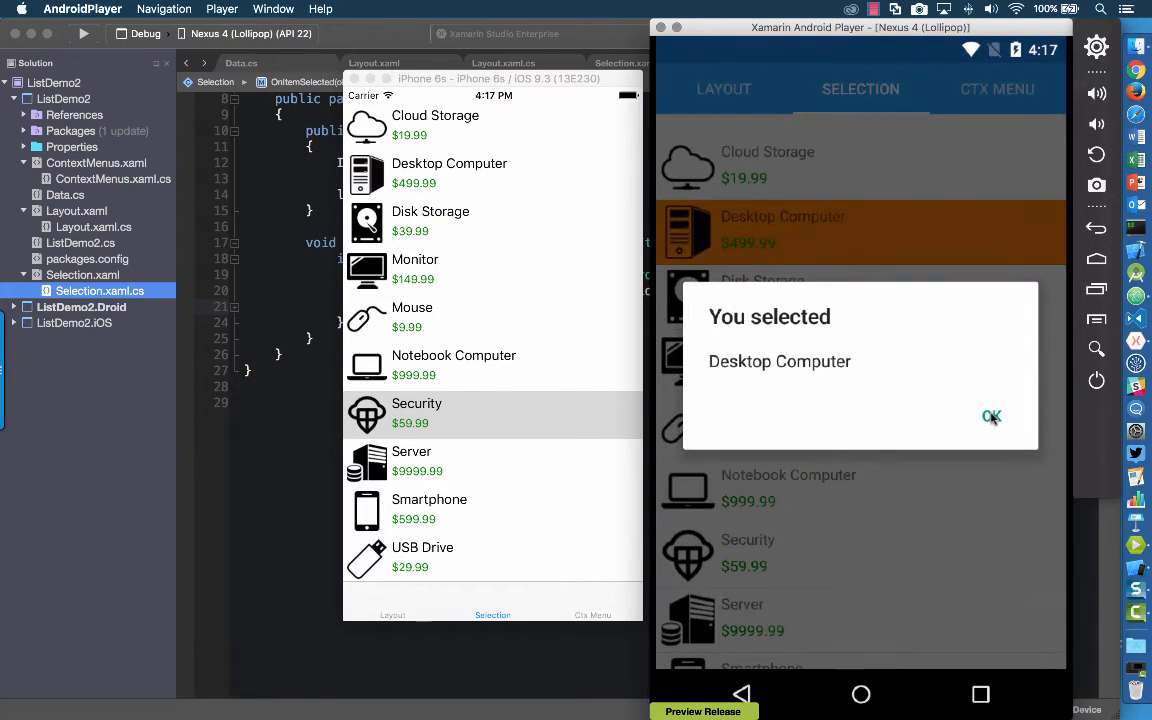
left_click(992, 418)
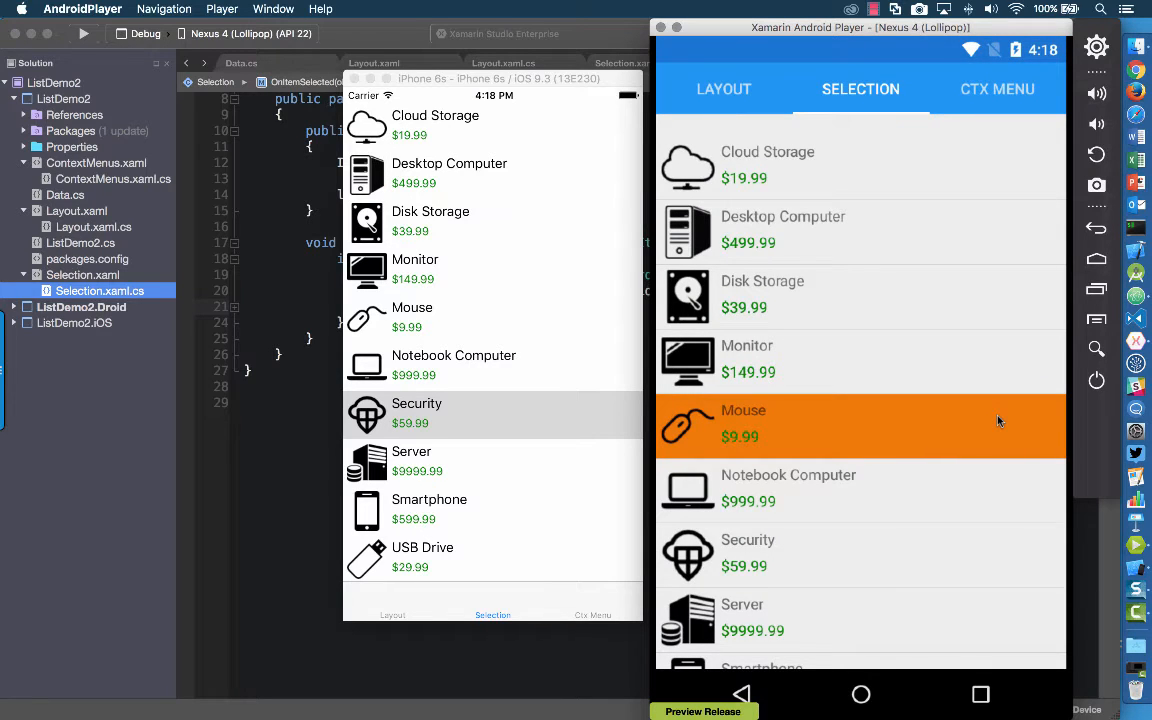
mouse_move(532, 424)
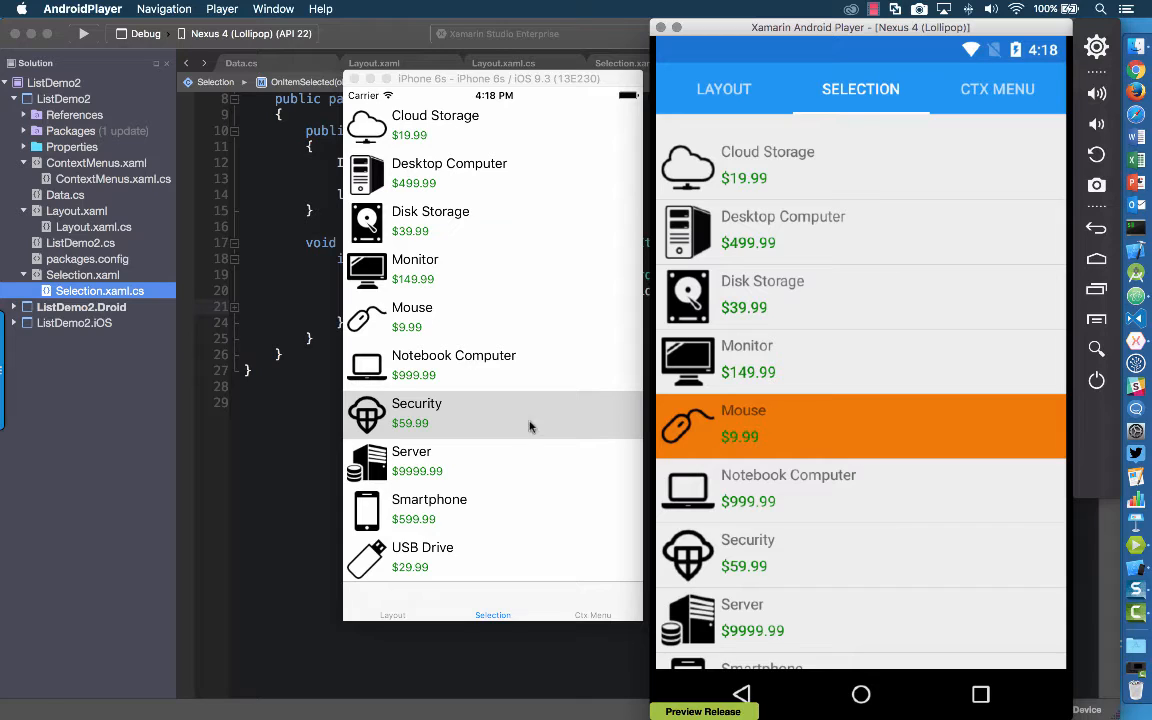
mouse_move(502, 432)
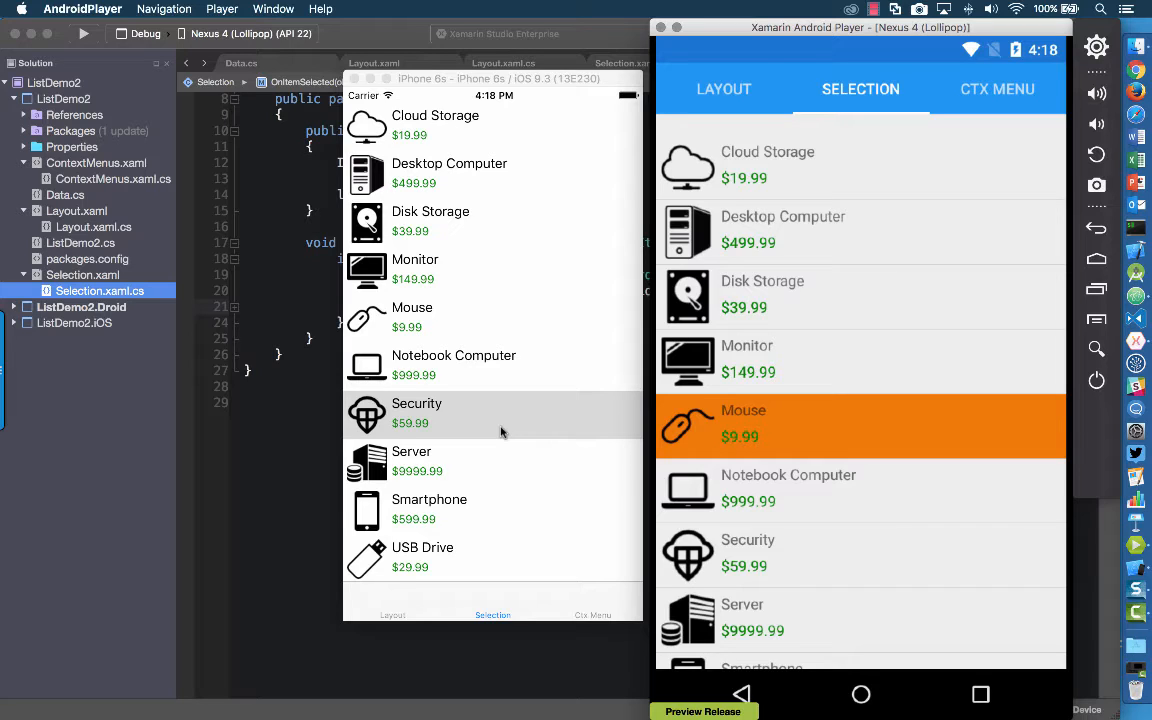
mouse_move(302, 452)
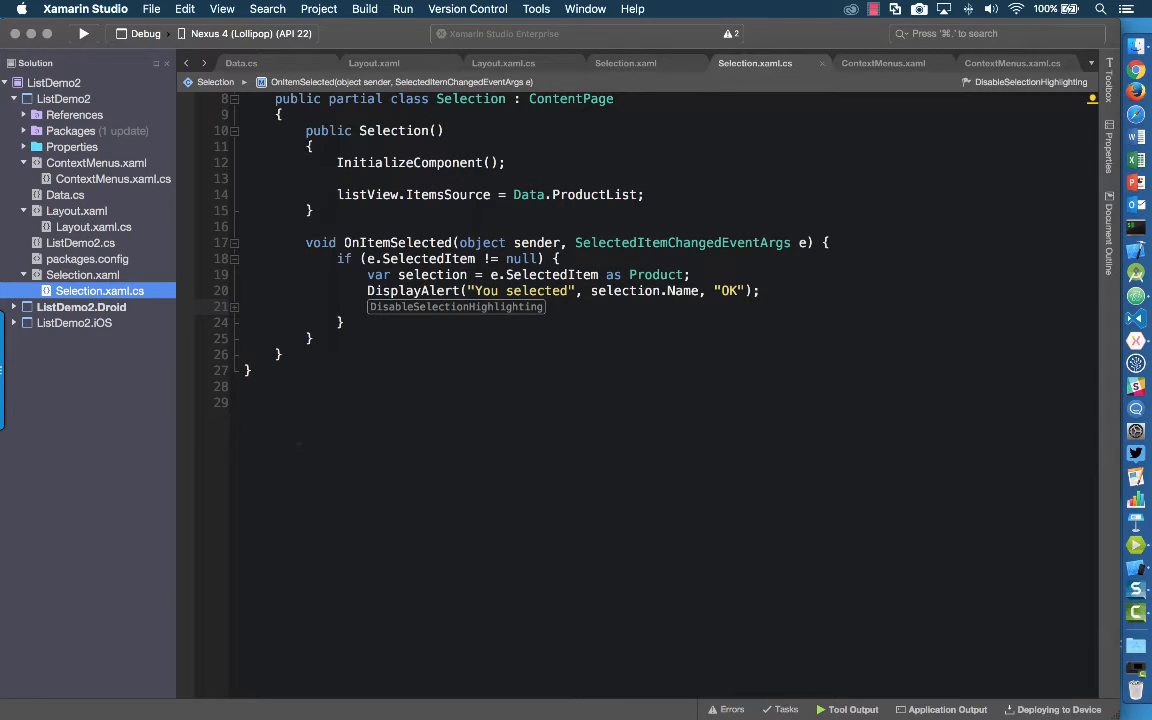
- Clear the ListView's SelectedItem in OnItemSelected, then relaunch via the iOS project options
left_click(236, 308)
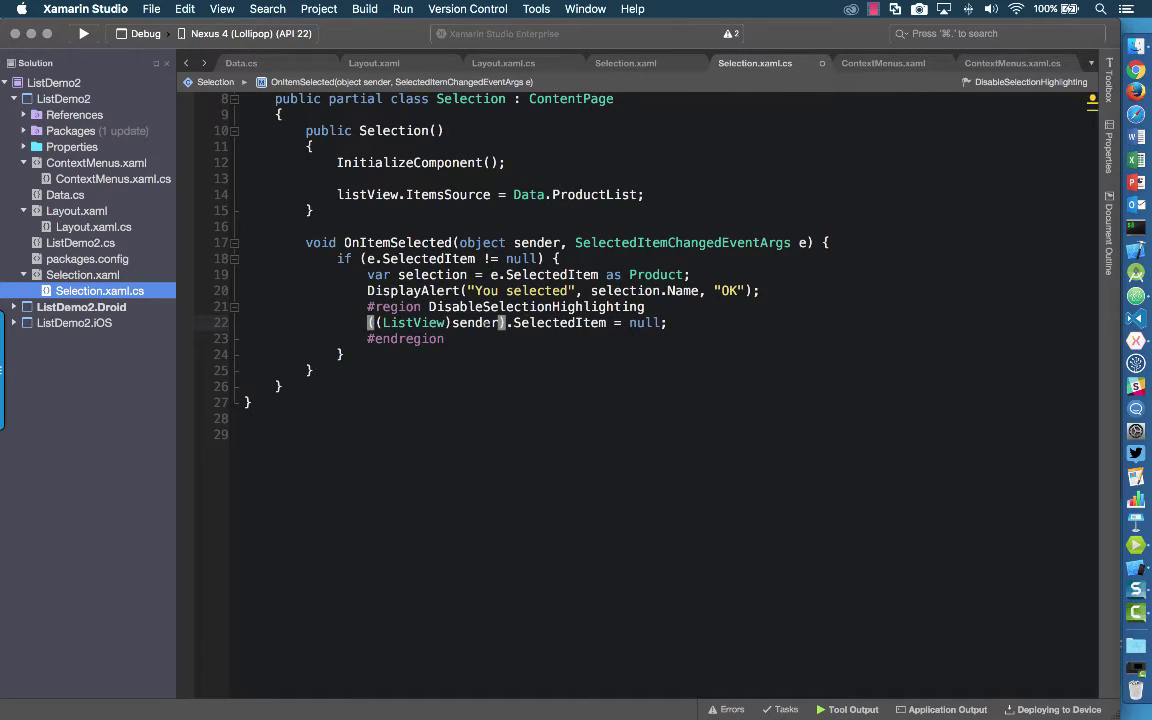
mouse_move(532, 242)
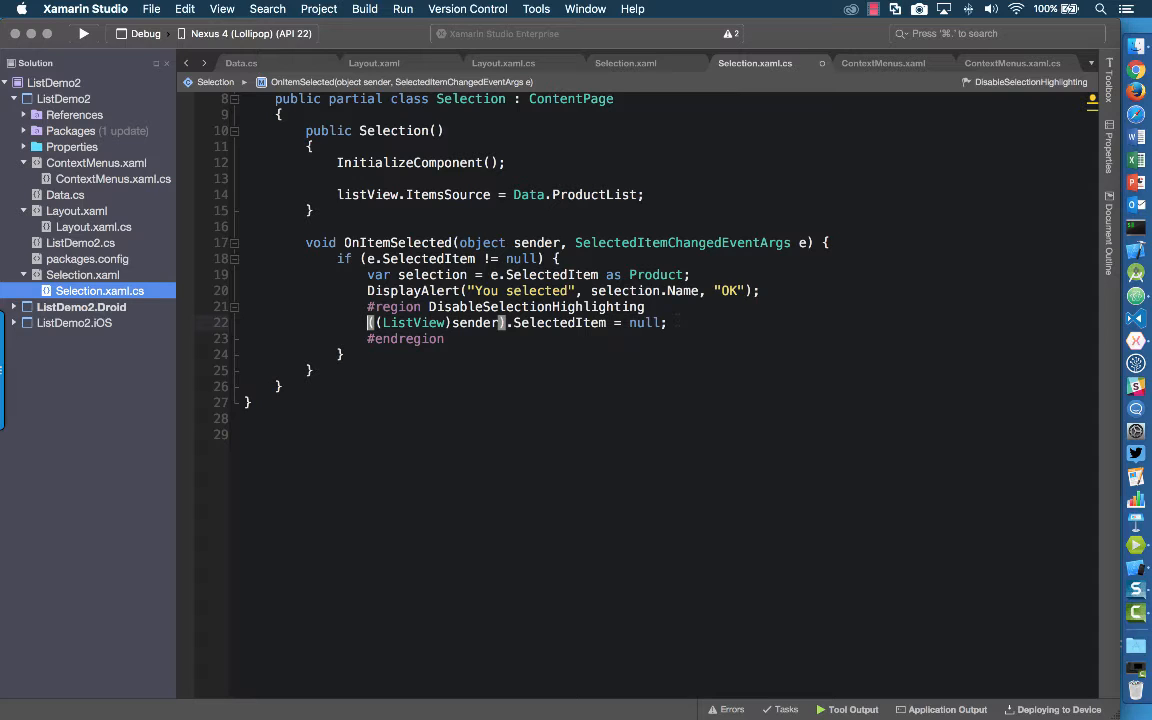
right_click(72, 324)
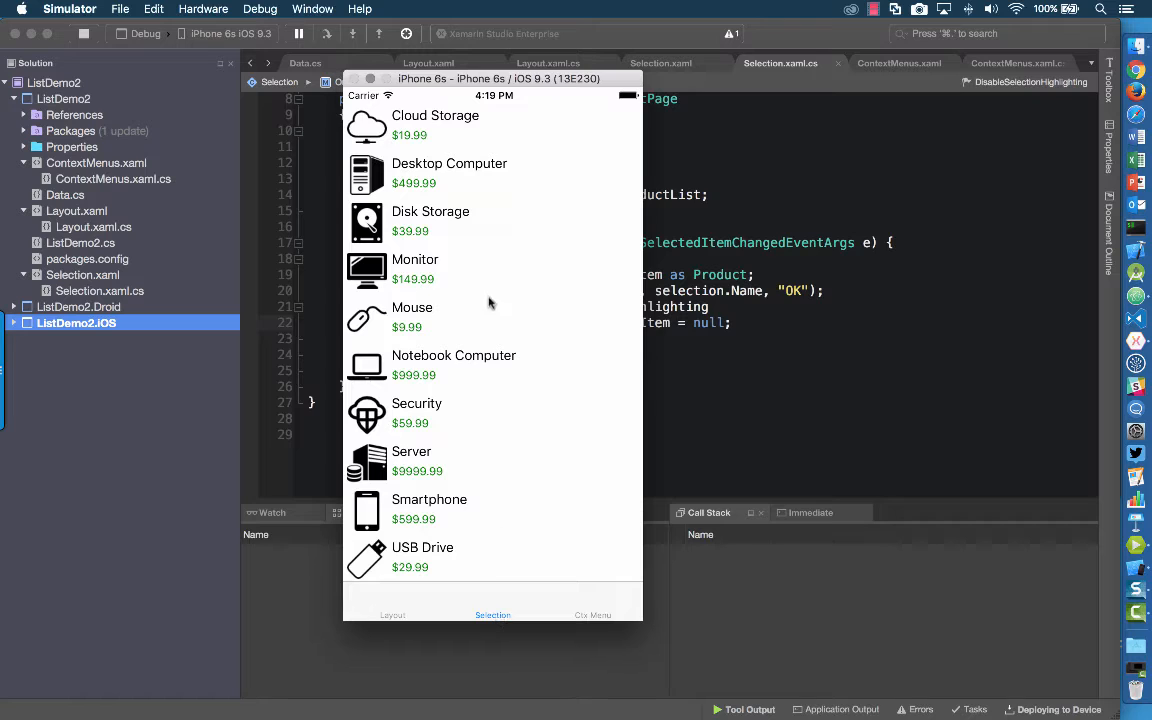
- Select Mouse then Cloud Storage in iOS Simulator, dismissing each alert with no row left highlighted
left_click(412, 318)
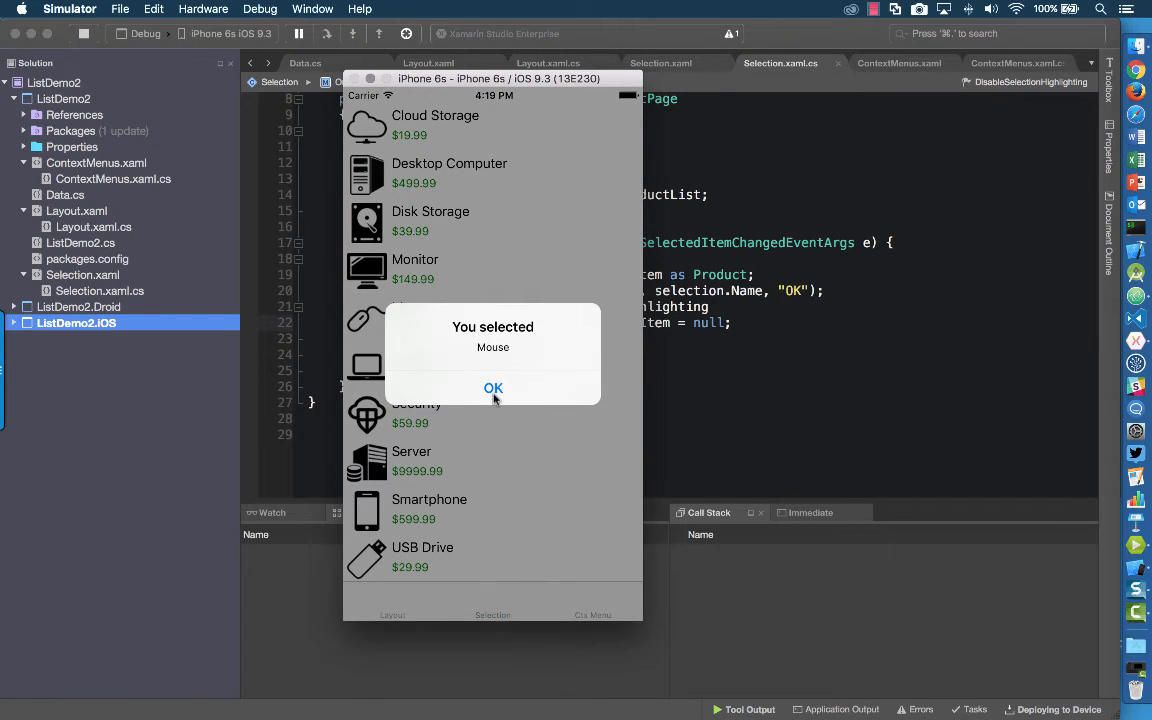
left_click(492, 388)
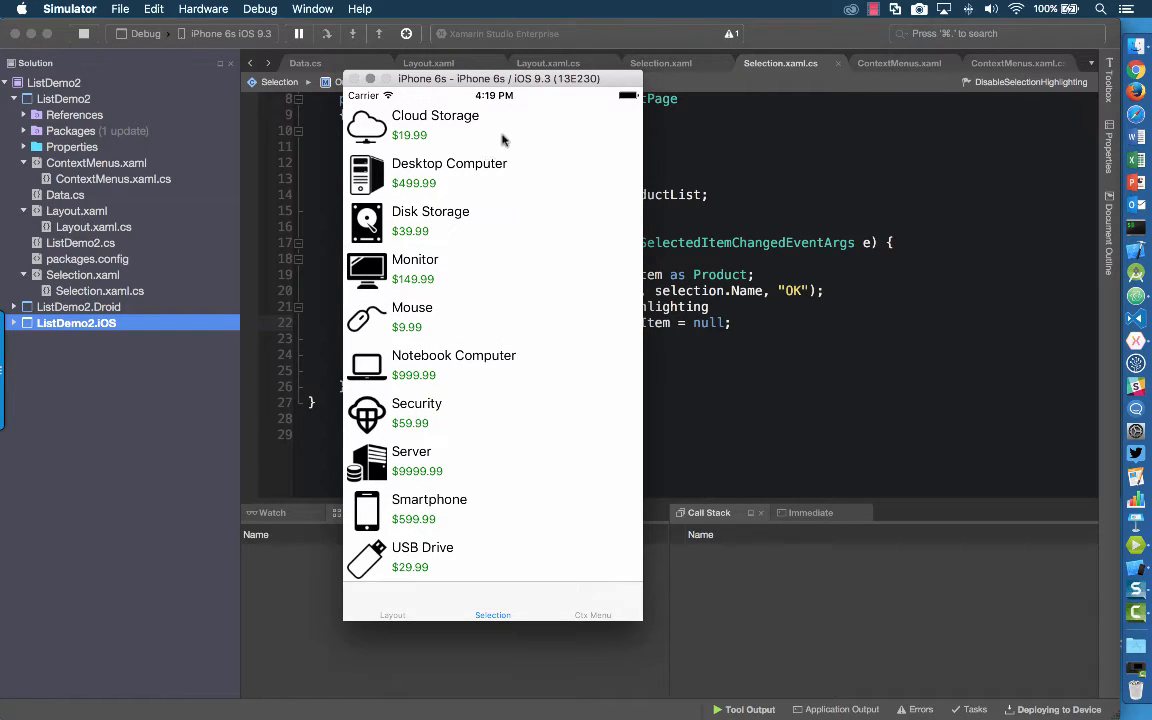
mouse_move(480, 140)
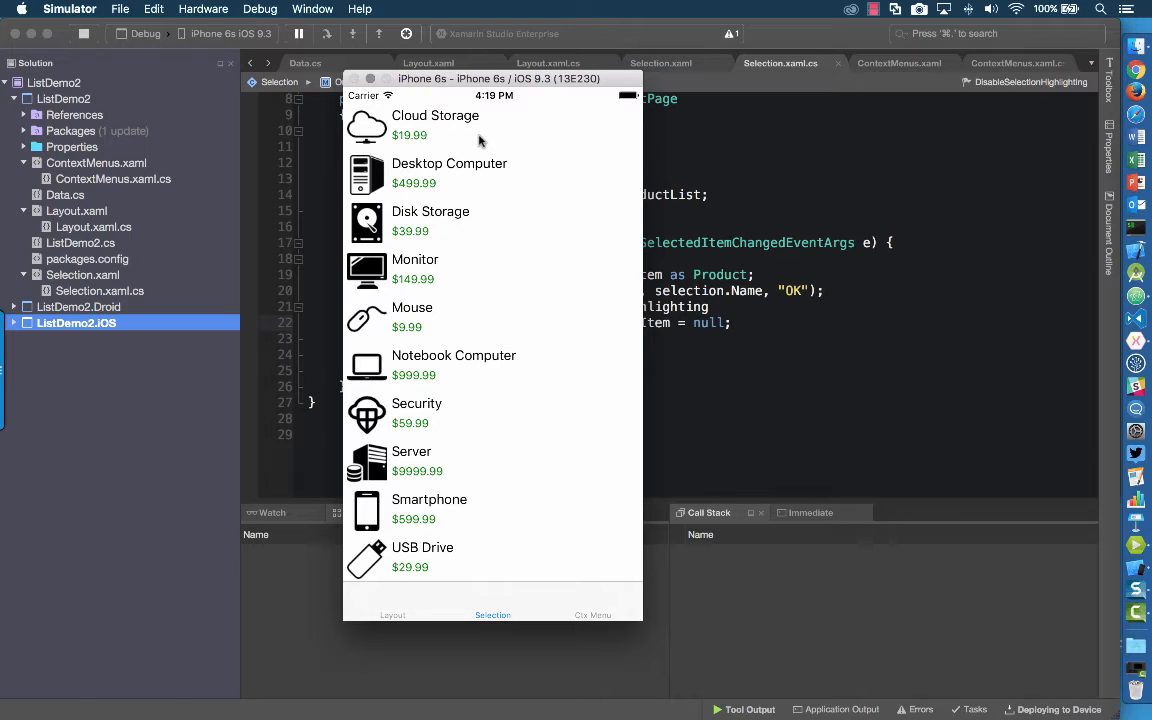
mouse_move(508, 138)
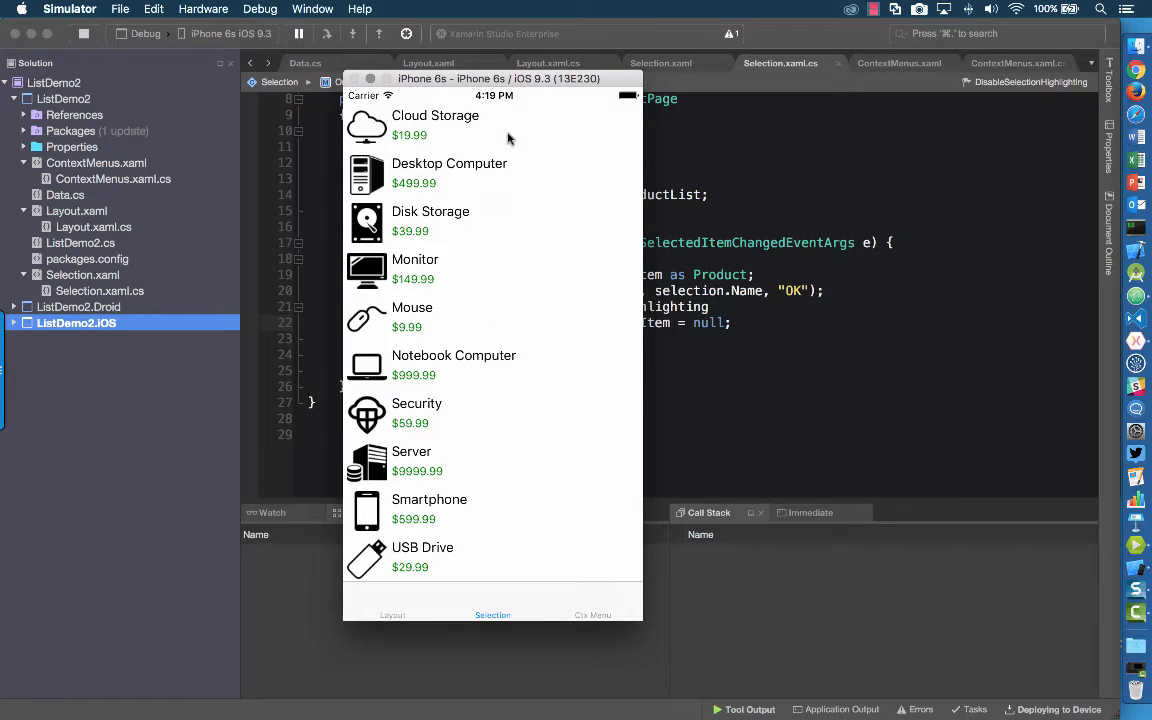
left_click(436, 124)
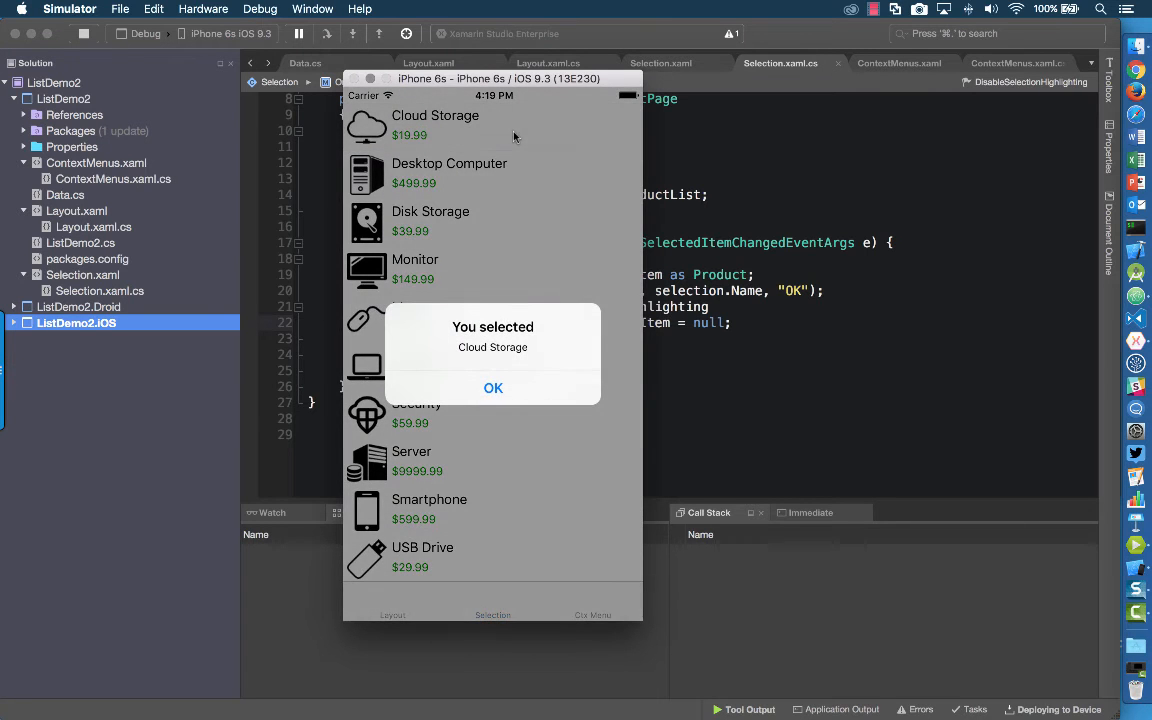
left_click(492, 388)
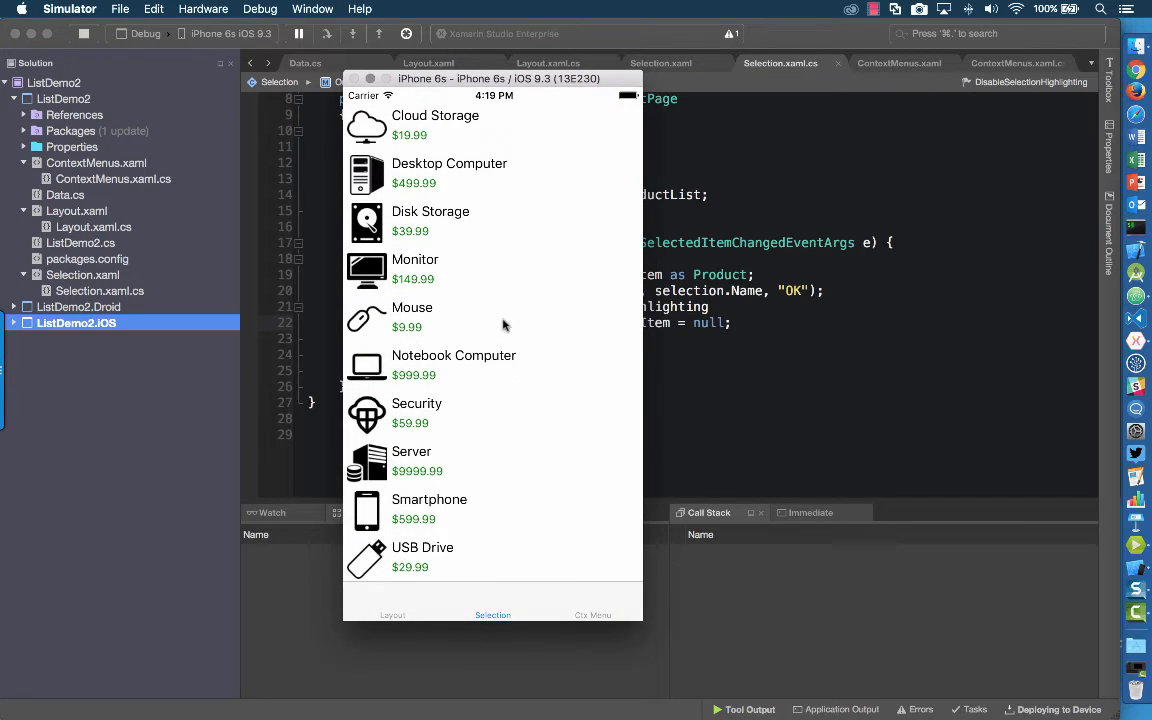
mouse_move(500, 356)
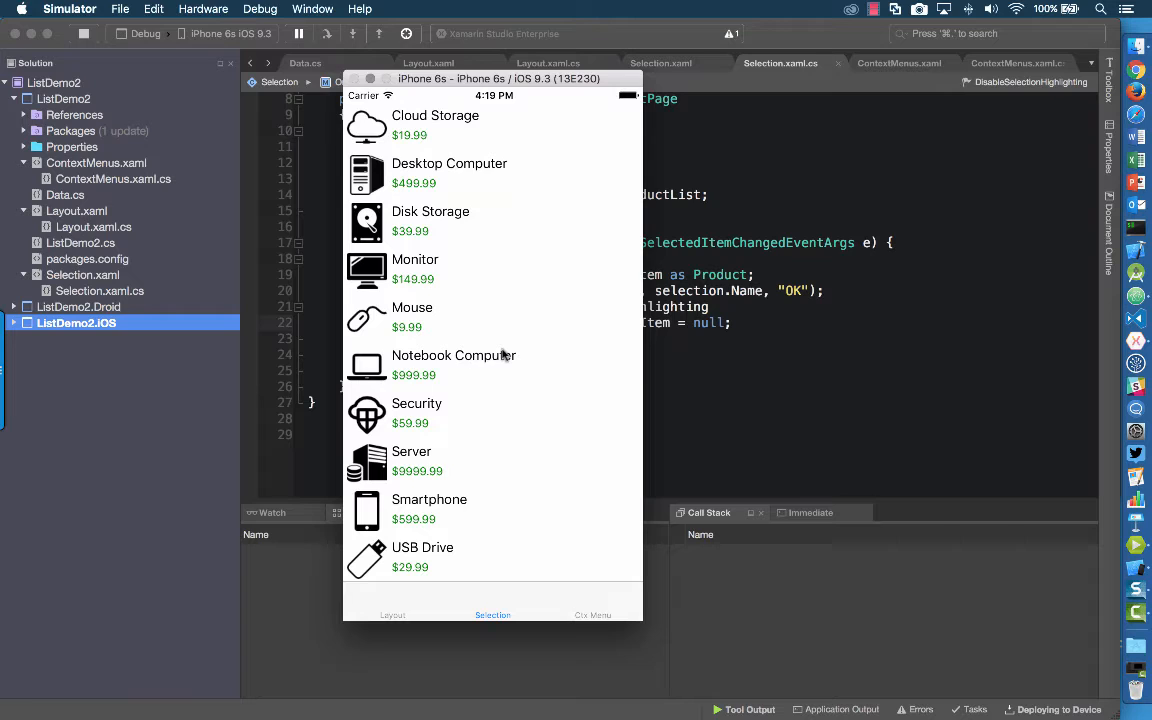
mouse_move(126, 420)
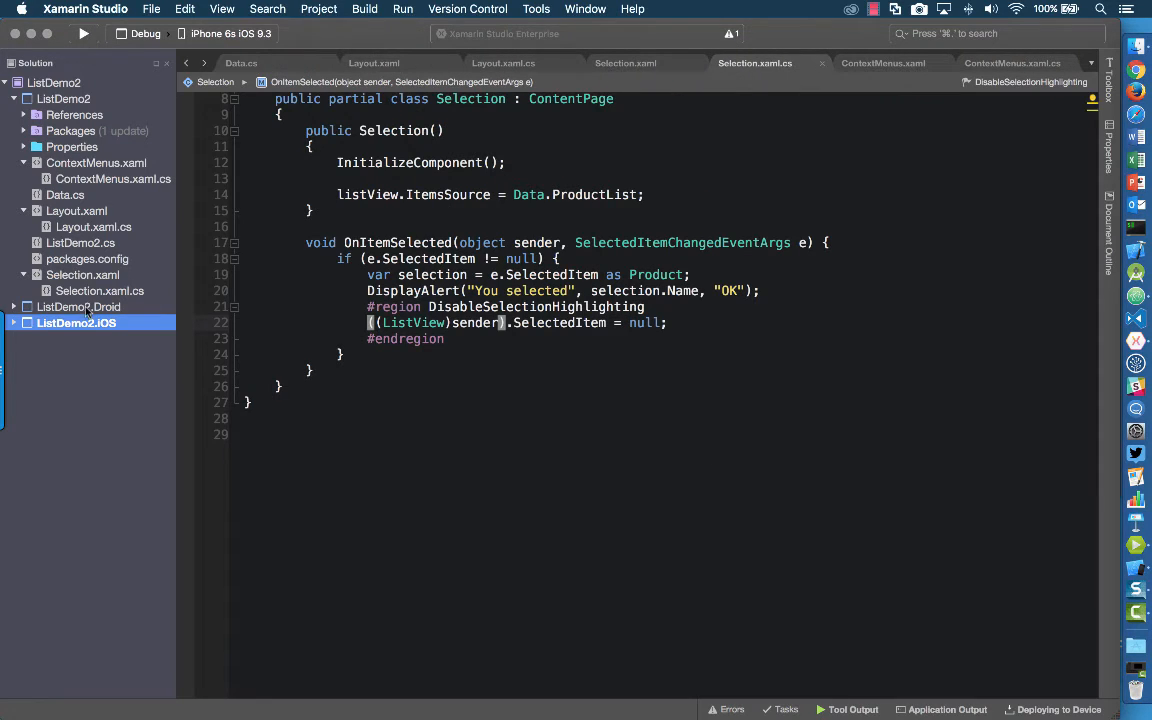
- Make ListDemo2.Droid the startup project and run it on the Nexus 4 (Lollipop) player
right_click(80, 308)
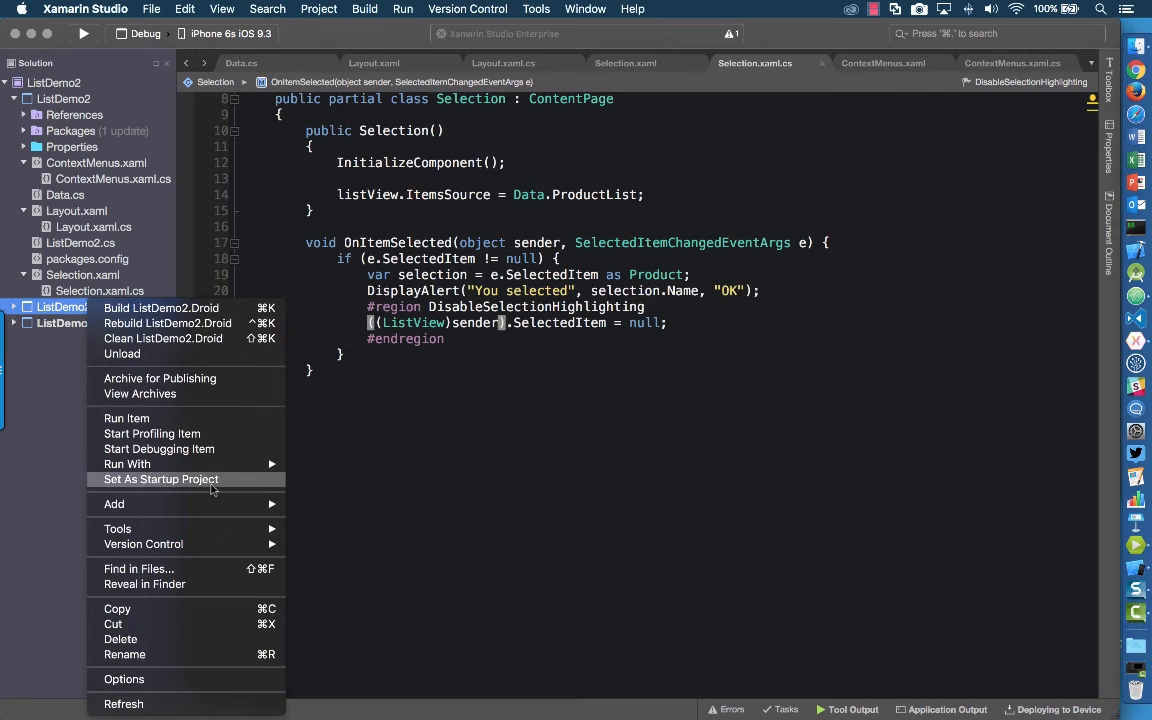
left_click(160, 480)
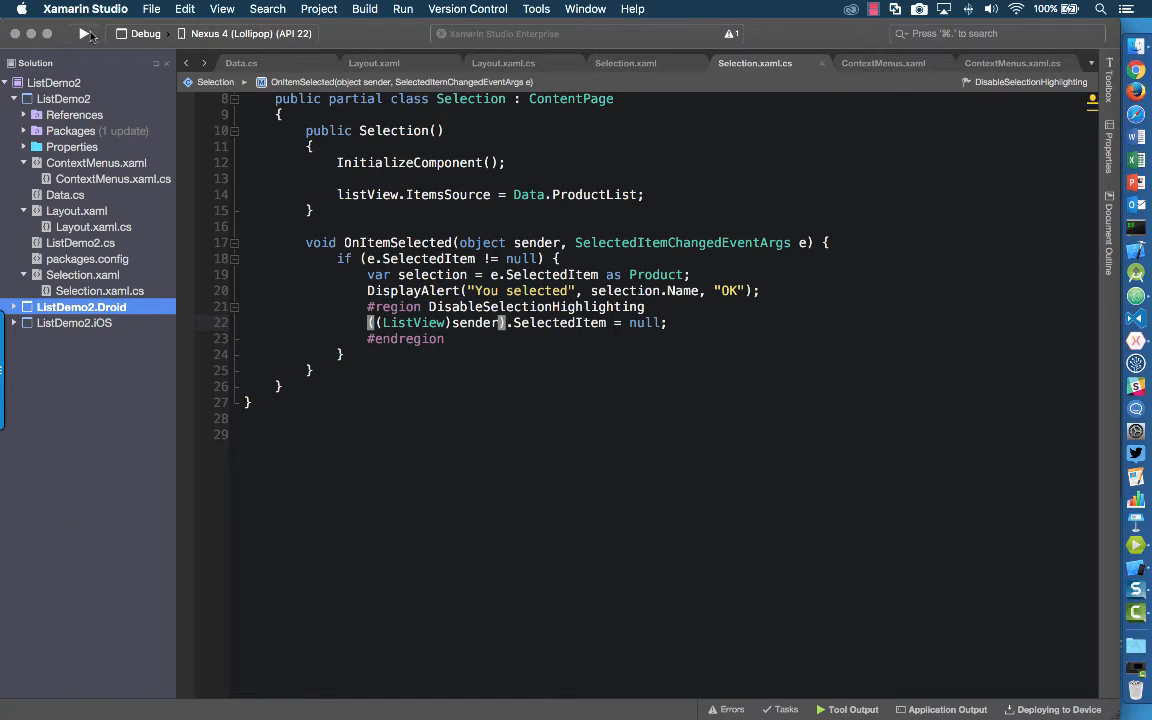
left_click(80, 36)
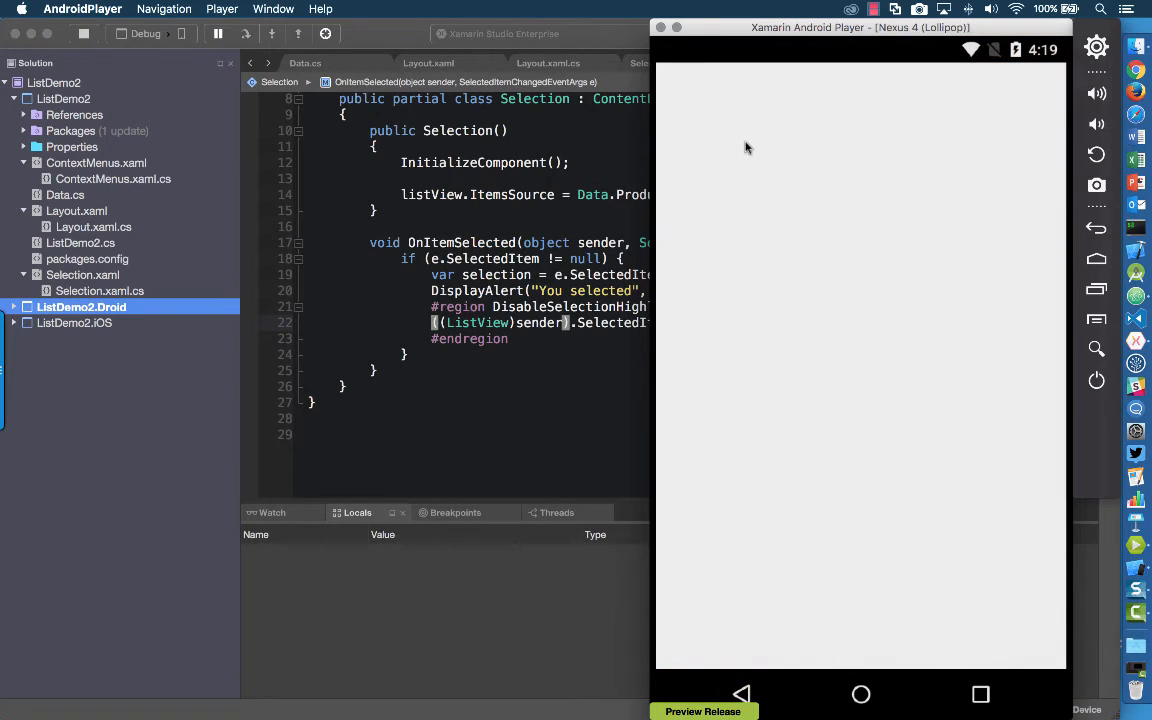
- On the Android Selection page, select Desktop Computer to confirm no row stays highlighted
left_click(860, 88)
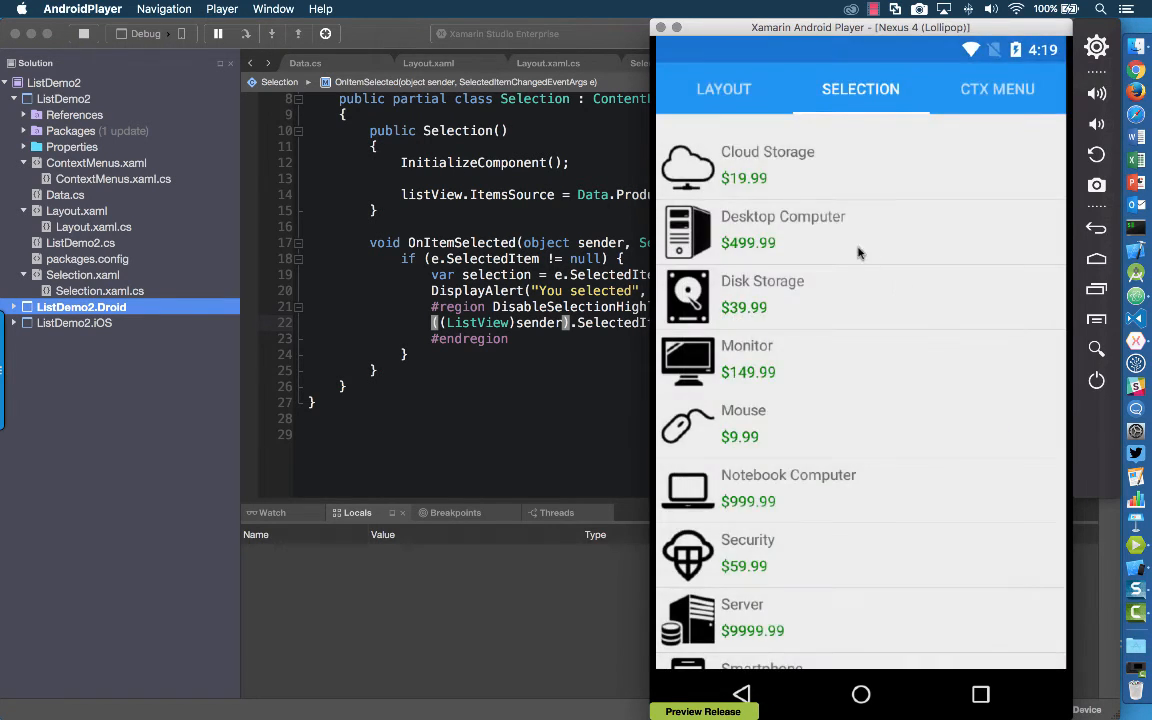
left_click(784, 230)
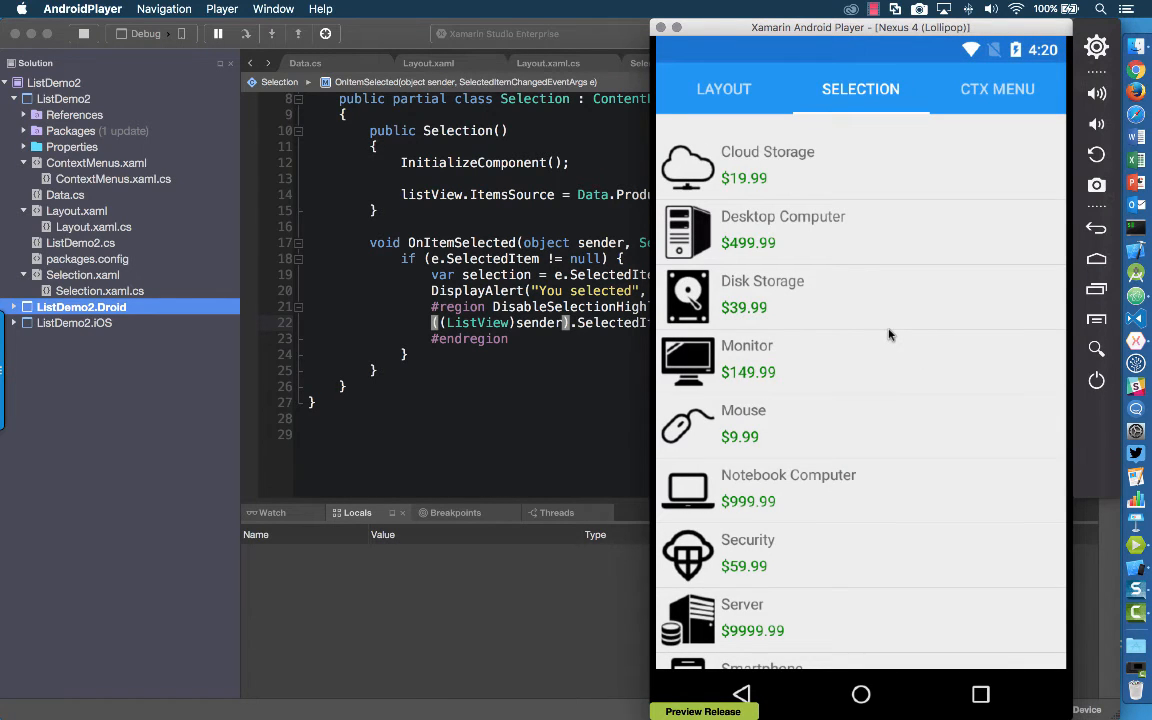
mouse_move(340, 230)
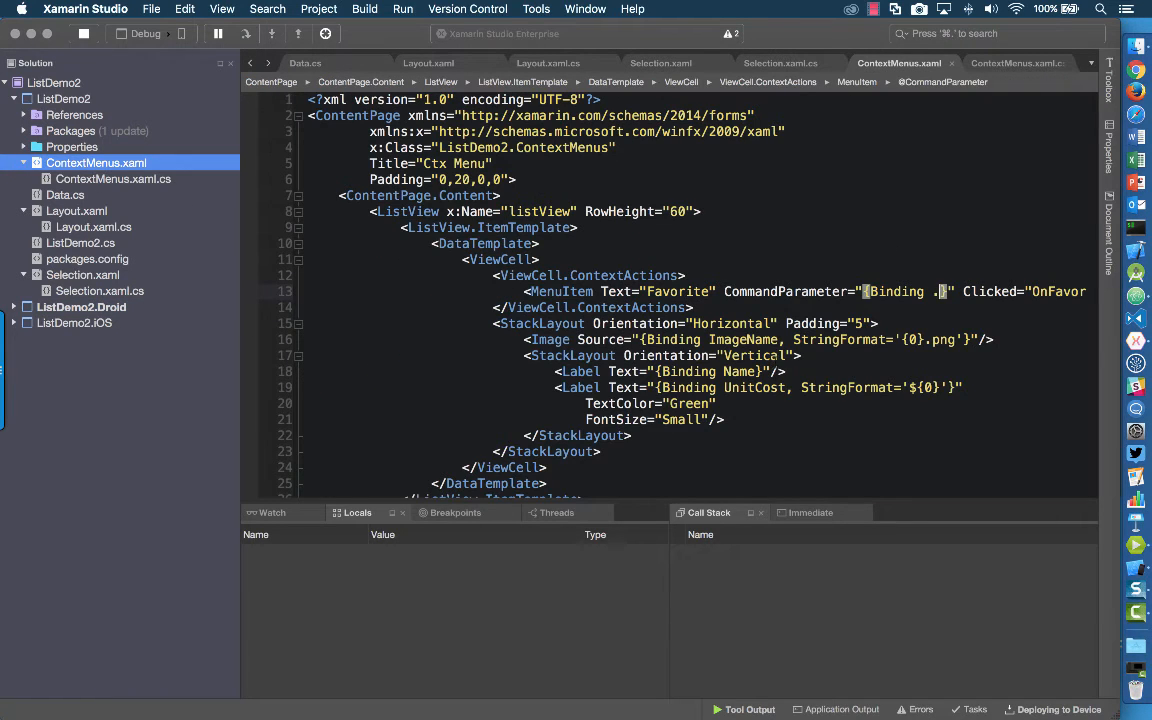
- Scroll ContextMenus.xaml to view the Favorite MenuItem with CommandParameter {Binding .} and Clicked OnFavorite
scroll("right", 3)
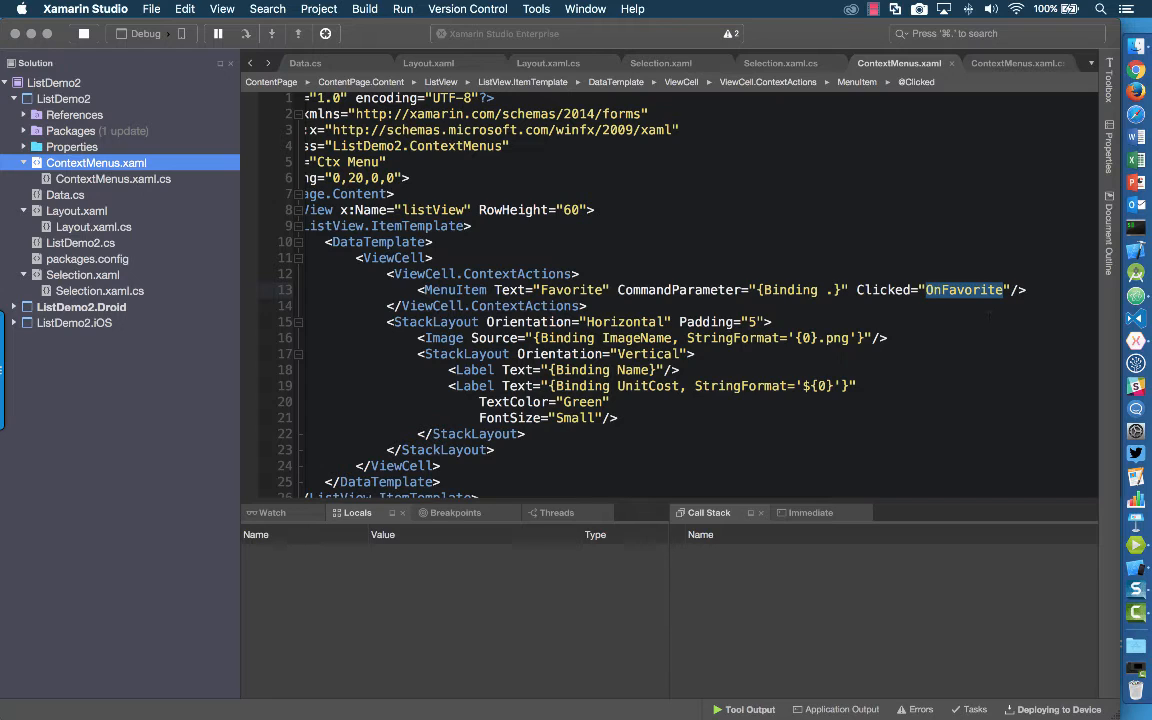
mouse_move(964, 290)
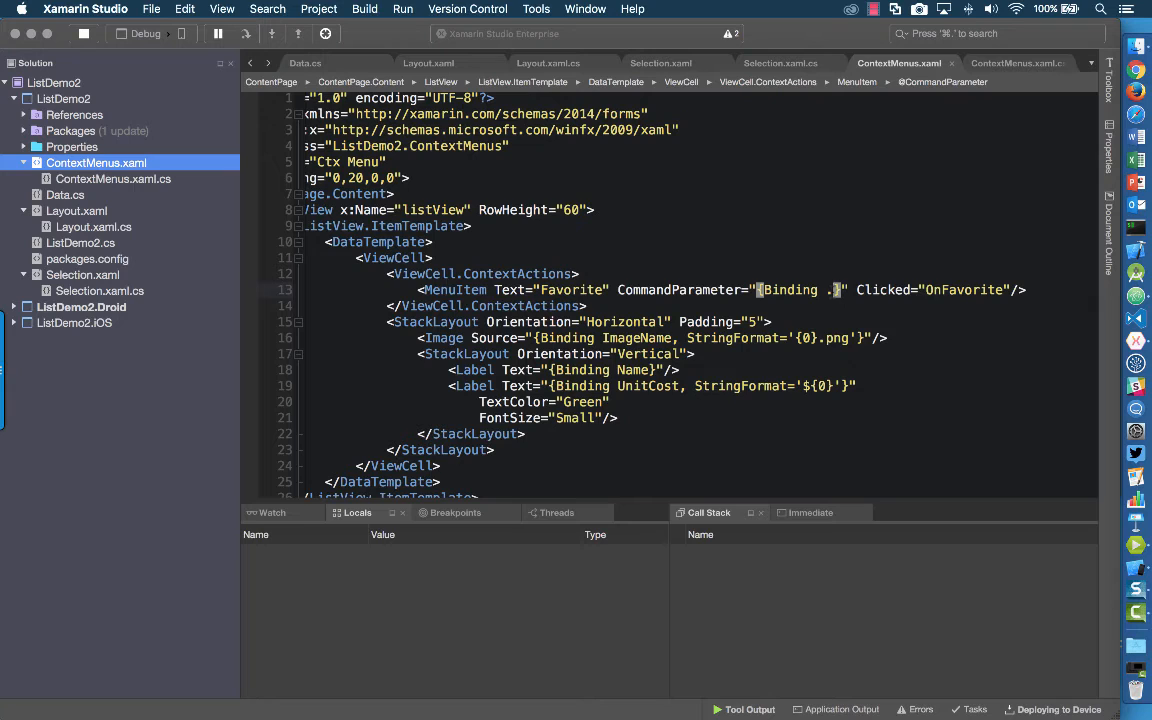
mouse_move(1008, 90)
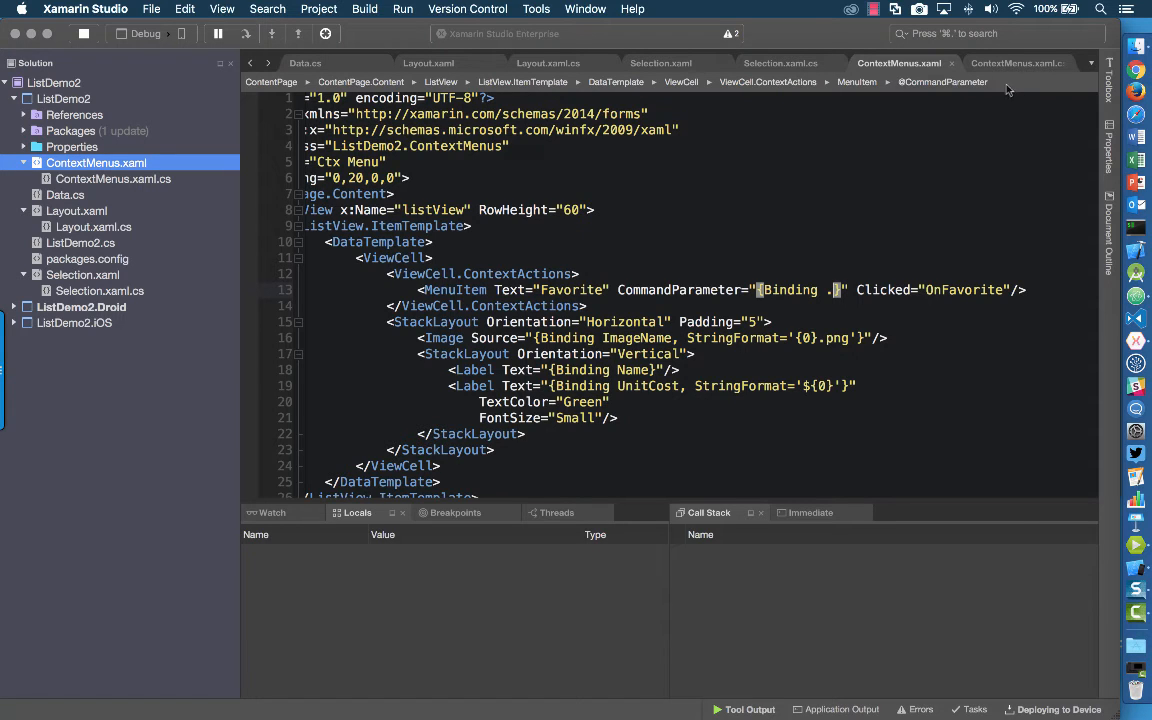
- Review OnFavorite in ContextMenus.xaml.cs alerting selectedProduct.Name, then reach the iOS project options
left_click(112, 178)
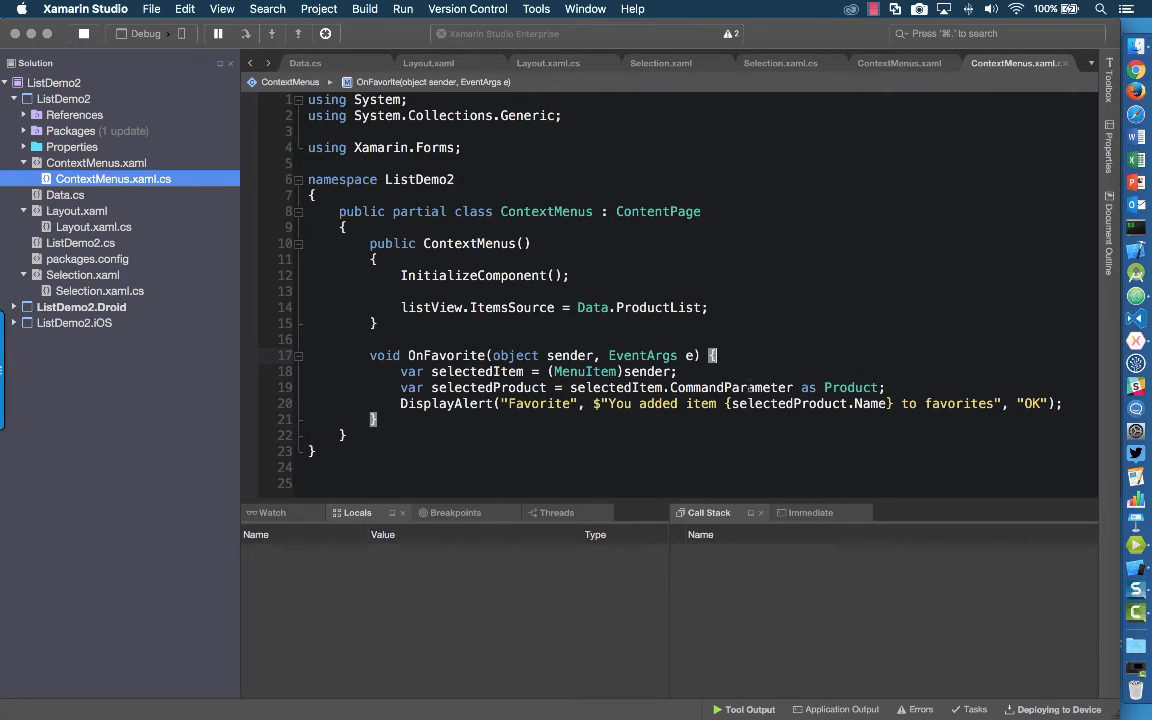
mouse_move(852, 388)
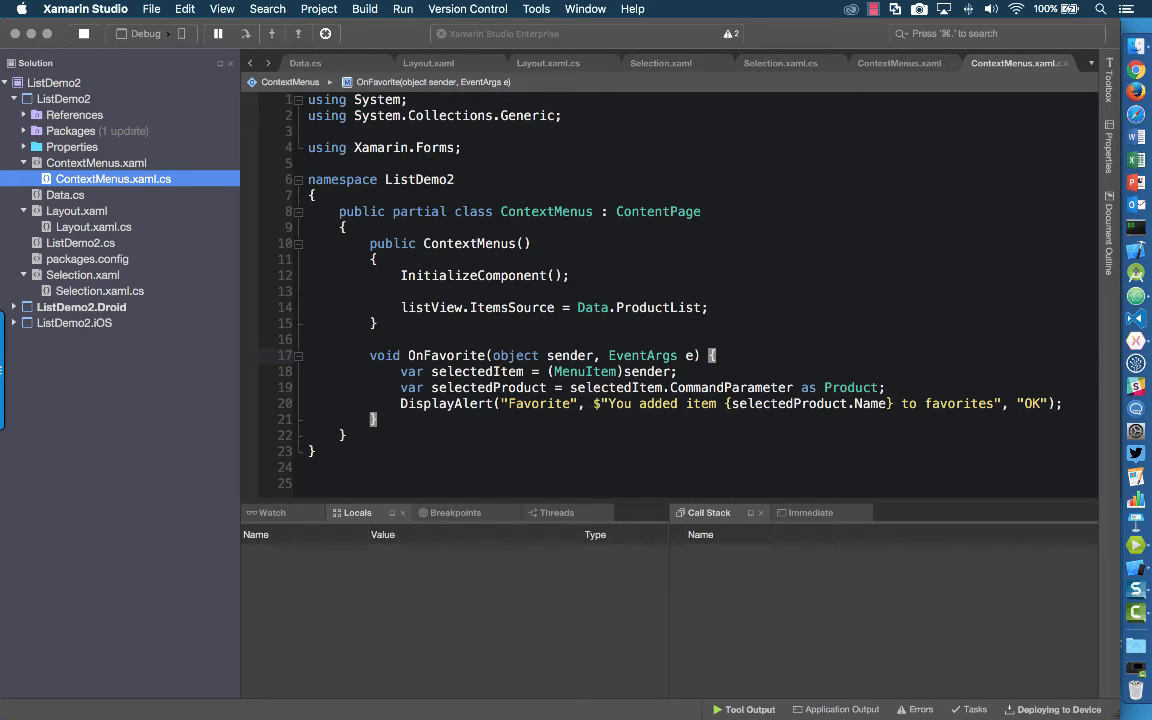
left_click_drag(592, 404, 888, 404)
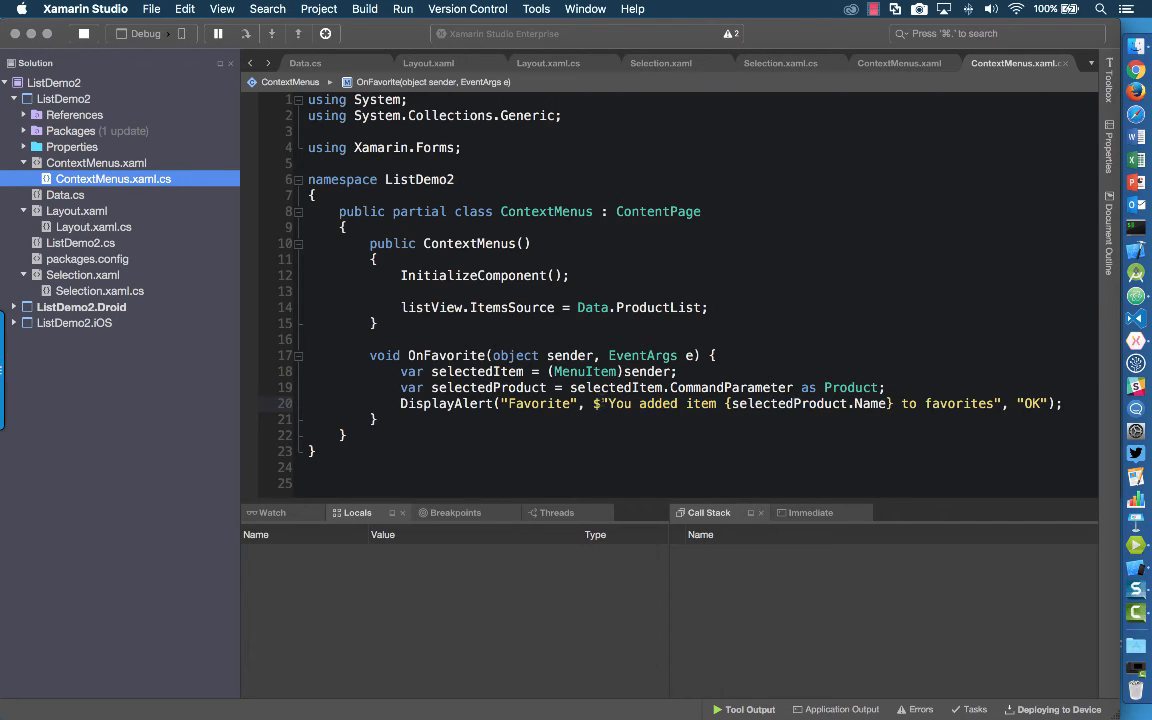
double_click(790, 404)
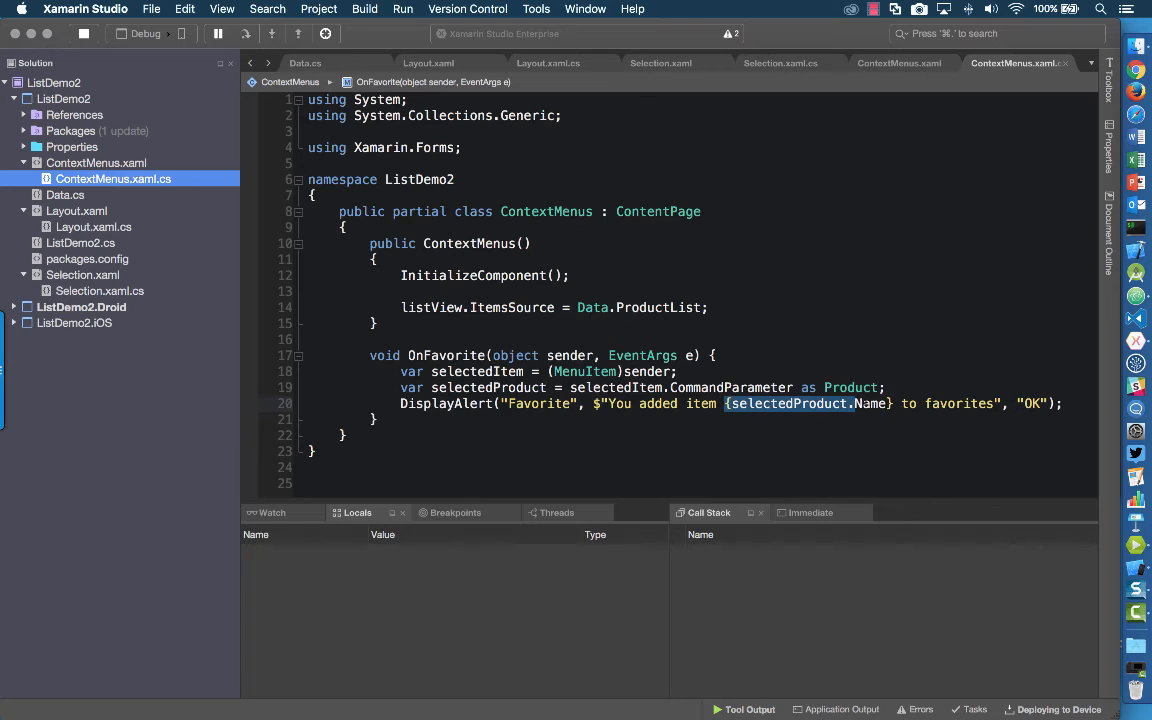
mouse_move(864, 404)
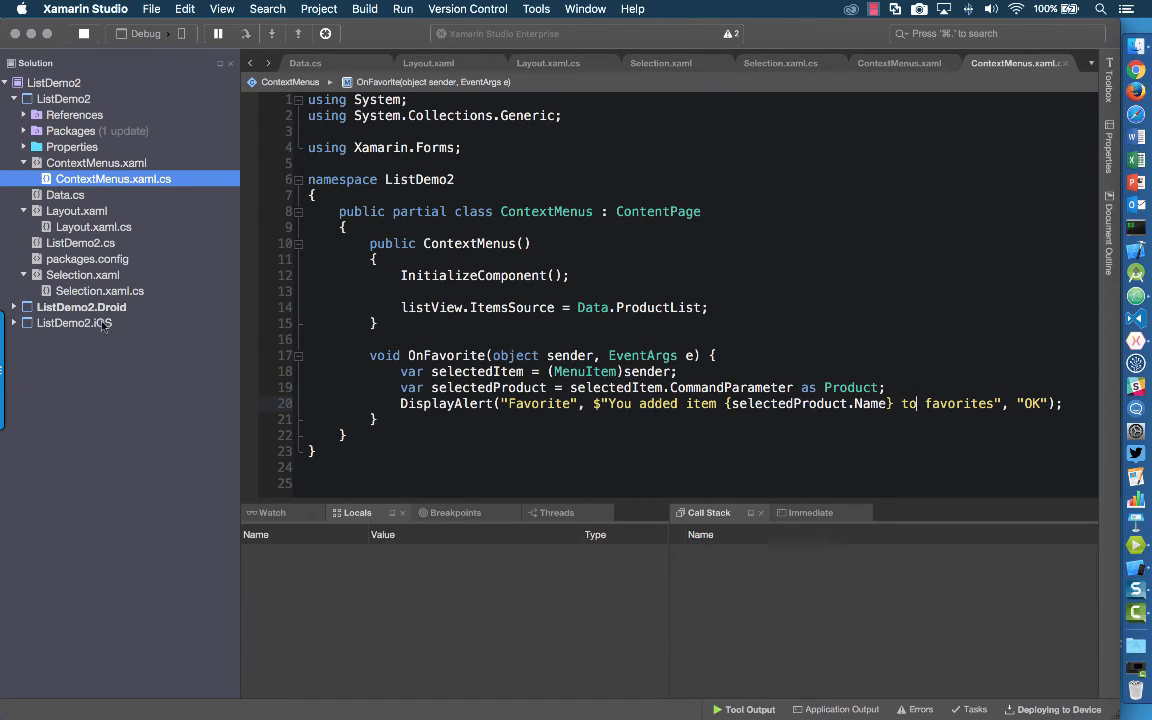
right_click(74, 322)
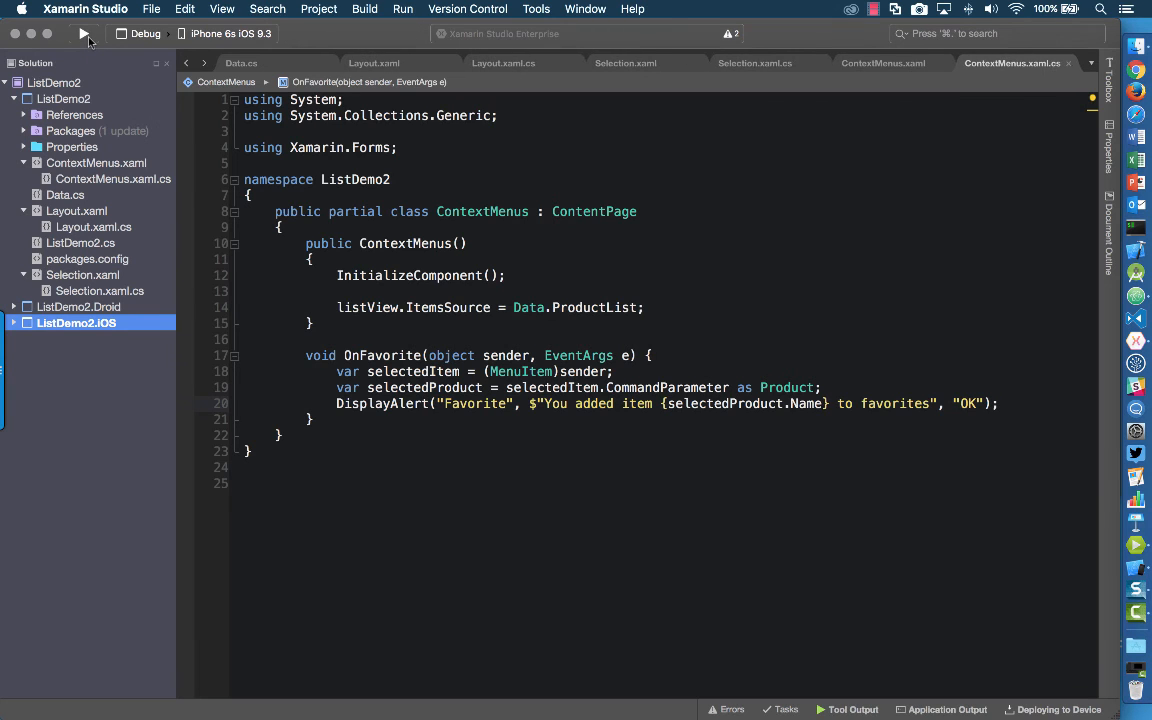
- Launch the iOS app, favorite Monitor from its swipe action and dismiss the 'added to favorites' alert
left_click(84, 32)
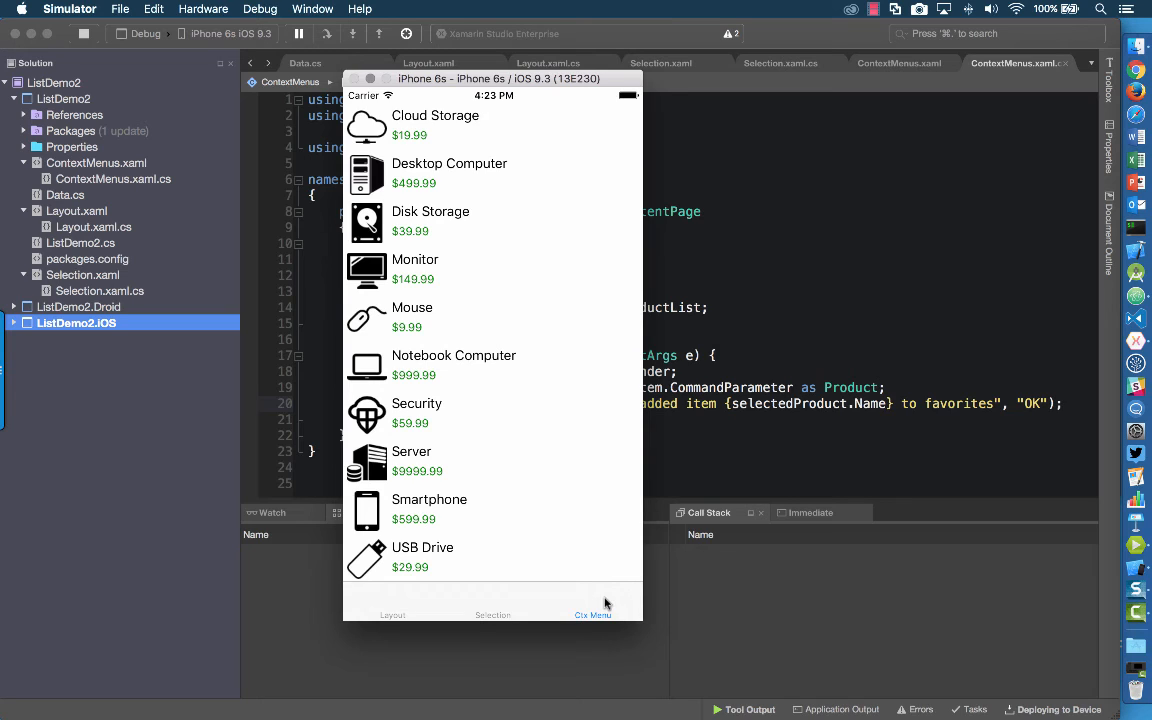
mouse_move(582, 264)
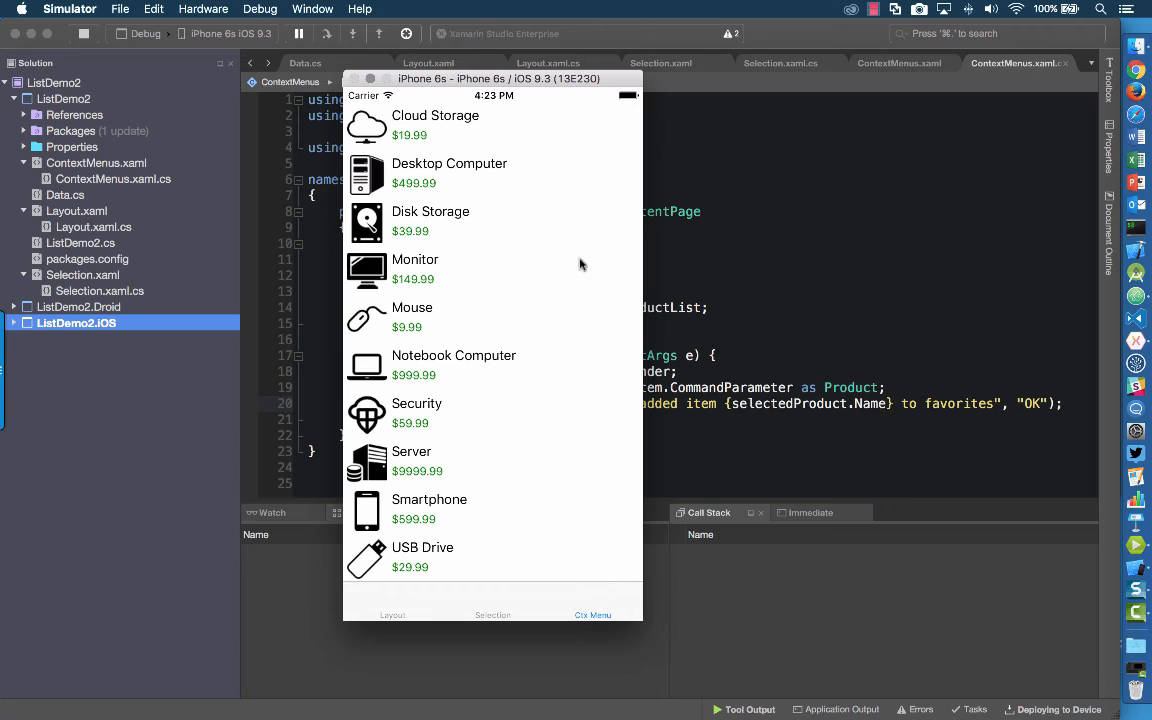
mouse_move(622, 276)
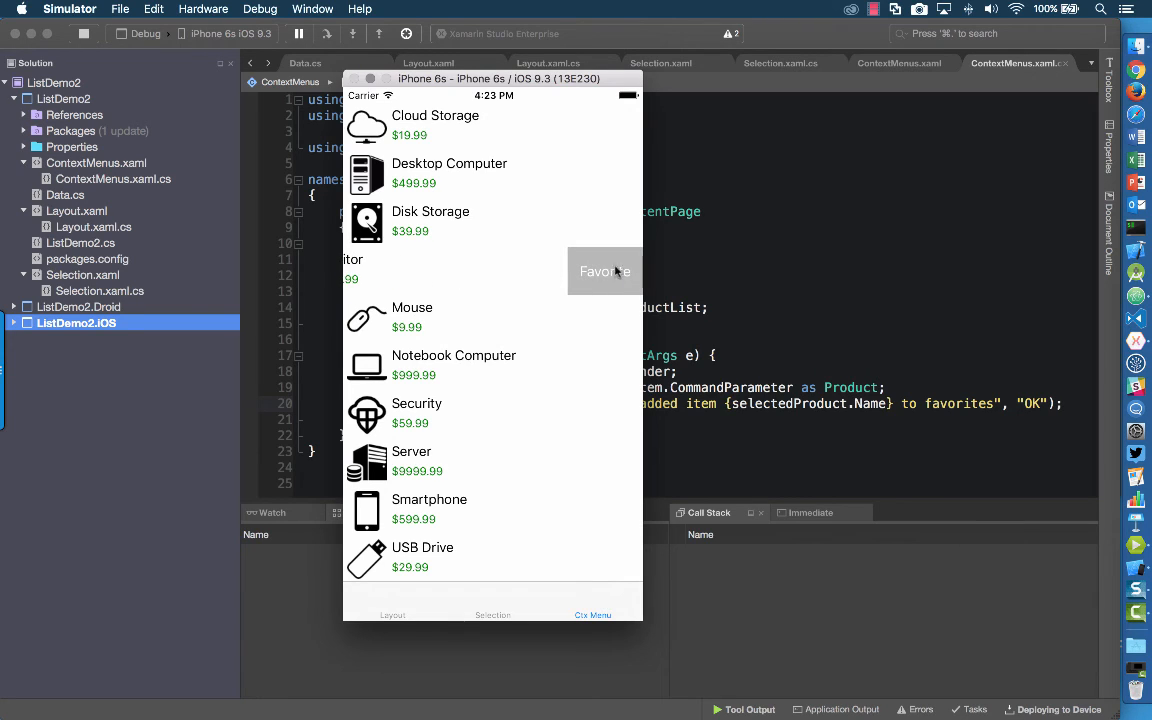
mouse_move(456, 276)
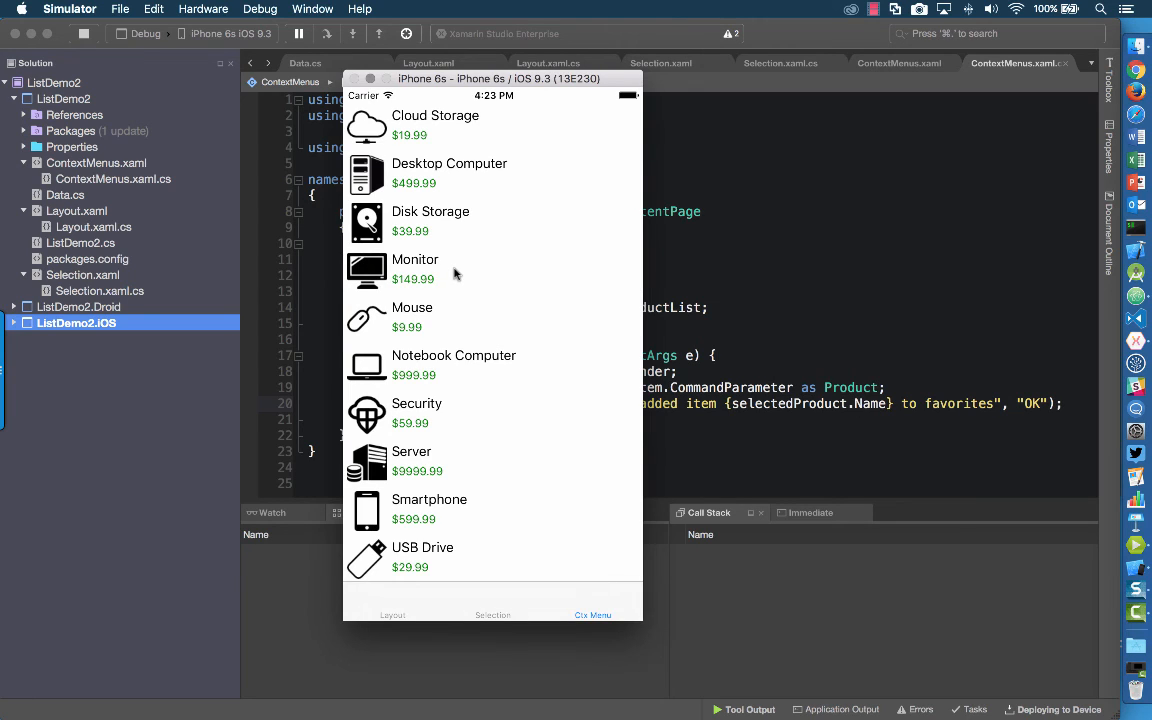
mouse_move(568, 272)
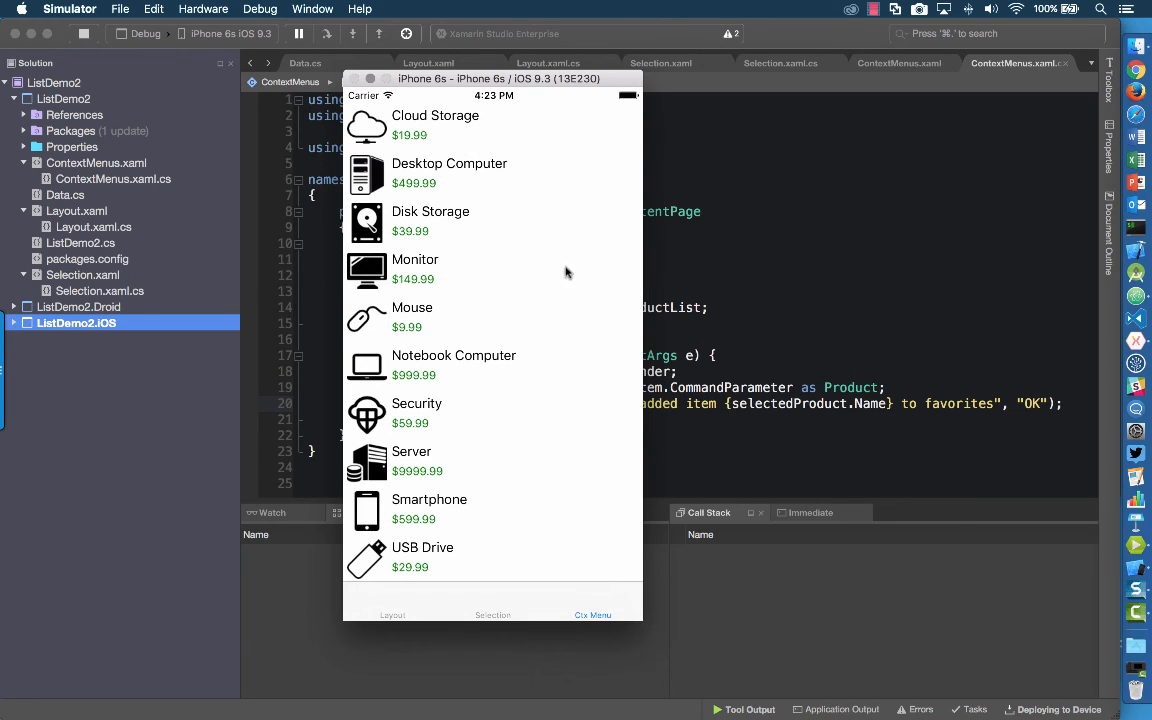
left_click(416, 270)
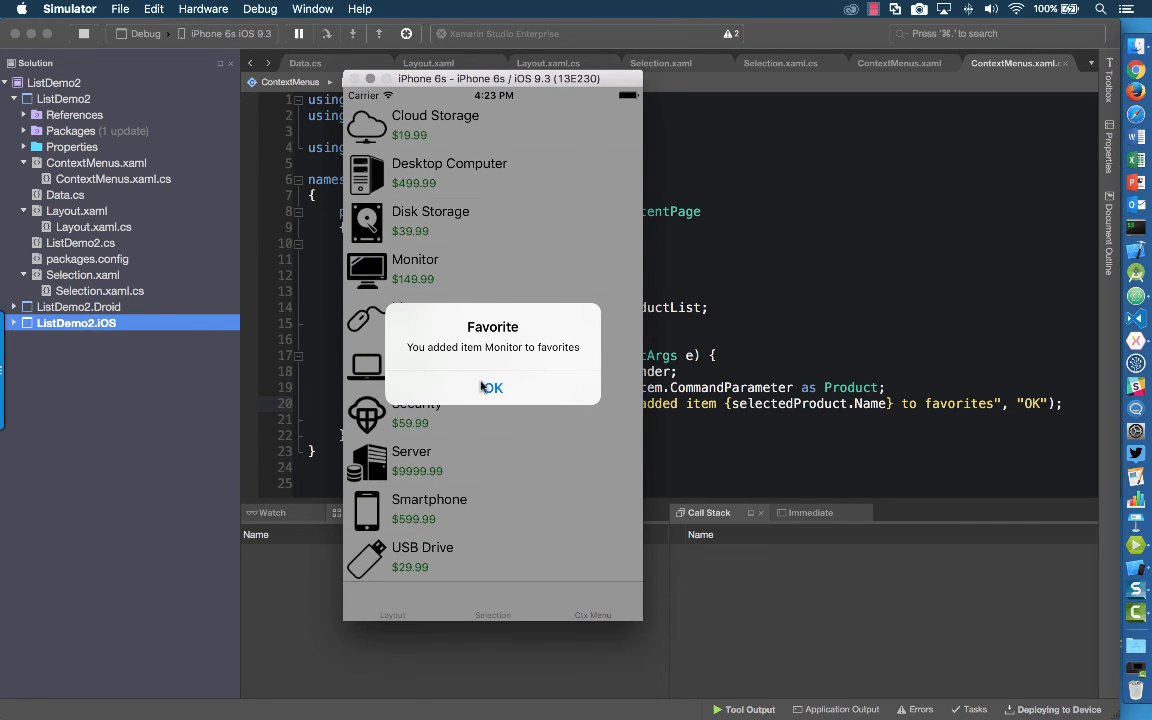
left_click(492, 388)
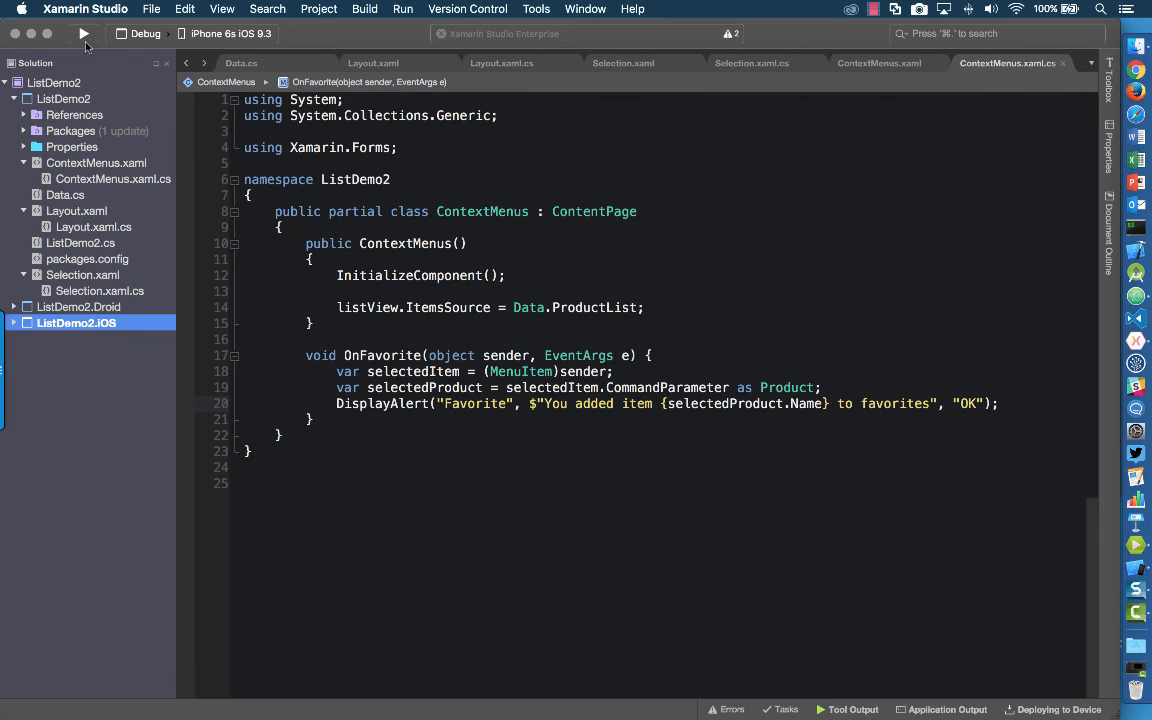
- Make ListDemo2.Droid the startup project and run it on the Nexus 4 (Lollipop) player
right_click(80, 308)
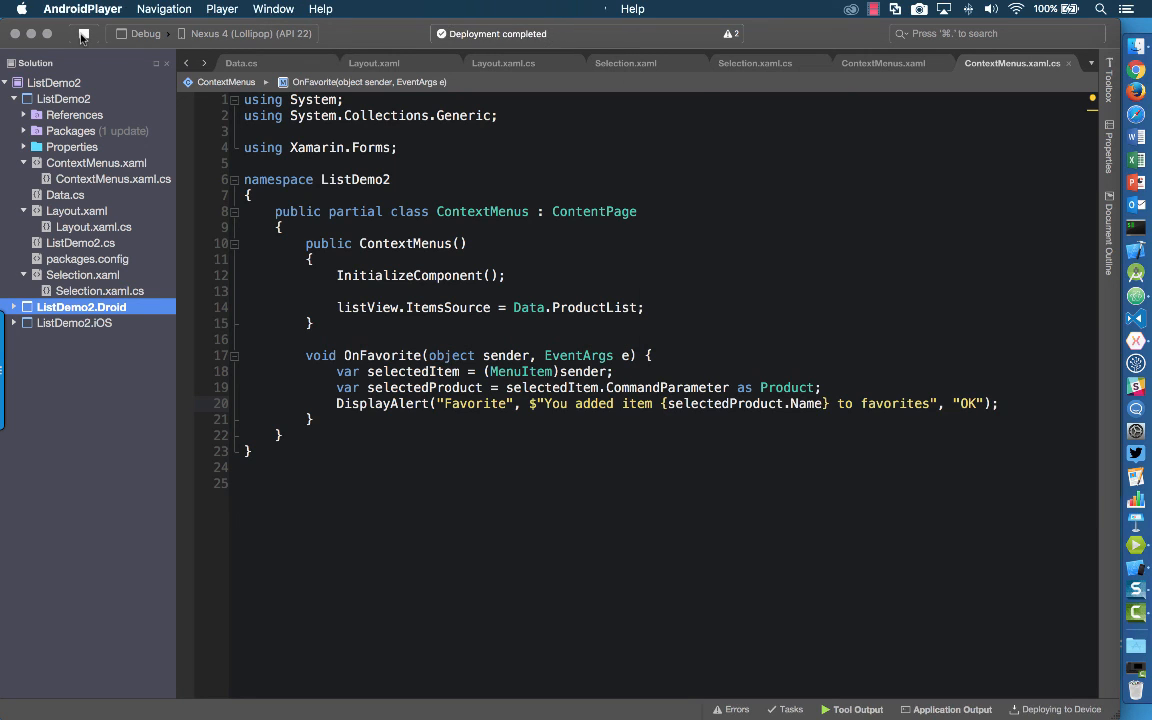
left_click(84, 36)
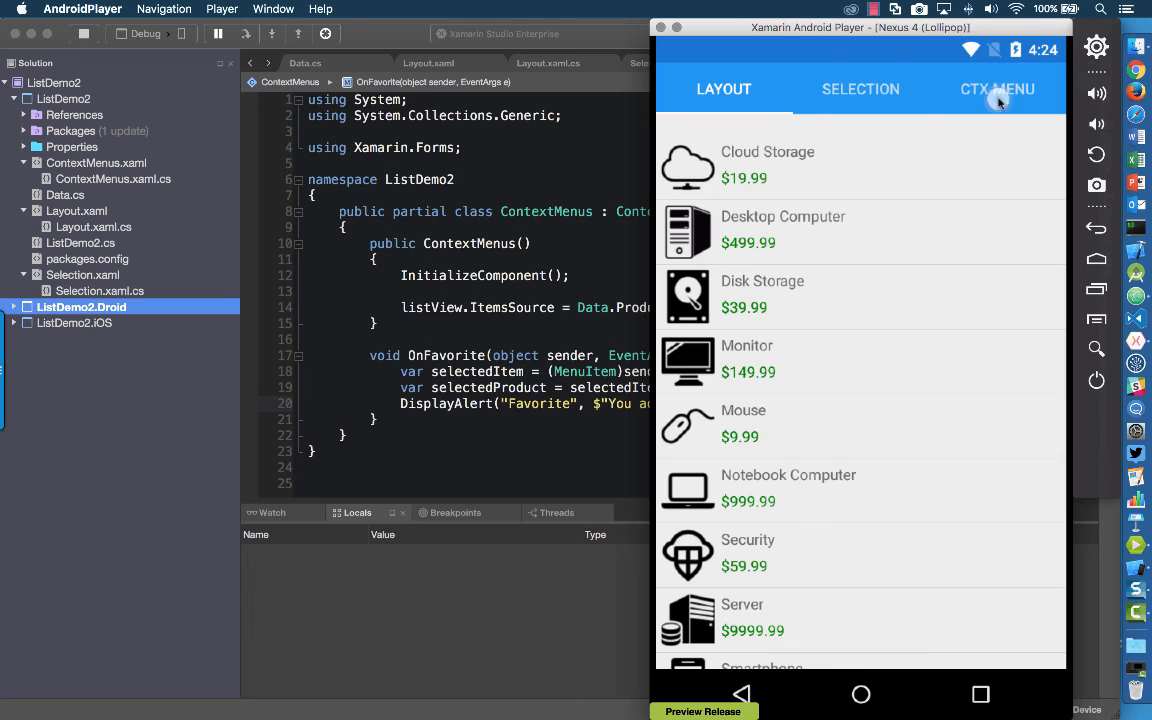
- Long-press a product on CTX MENU to raise the FAVORITE action bar, then dismiss it with the back arrow
left_click(1000, 88)
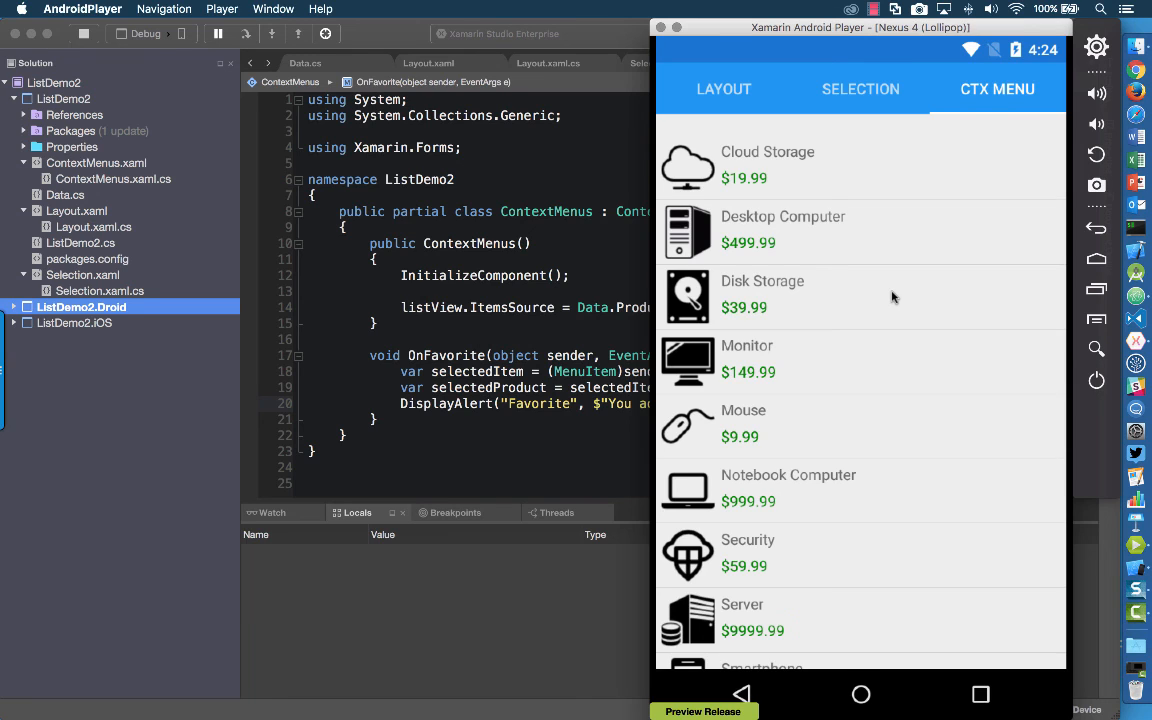
left_click(892, 296)
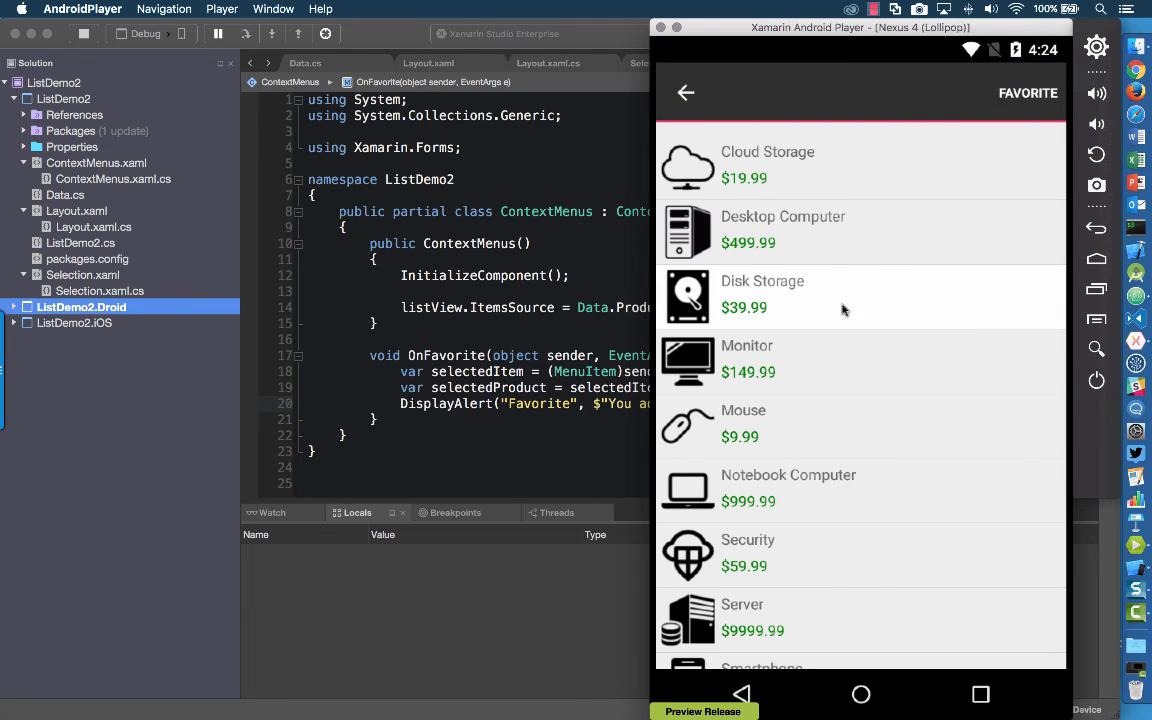
mouse_move(908, 302)
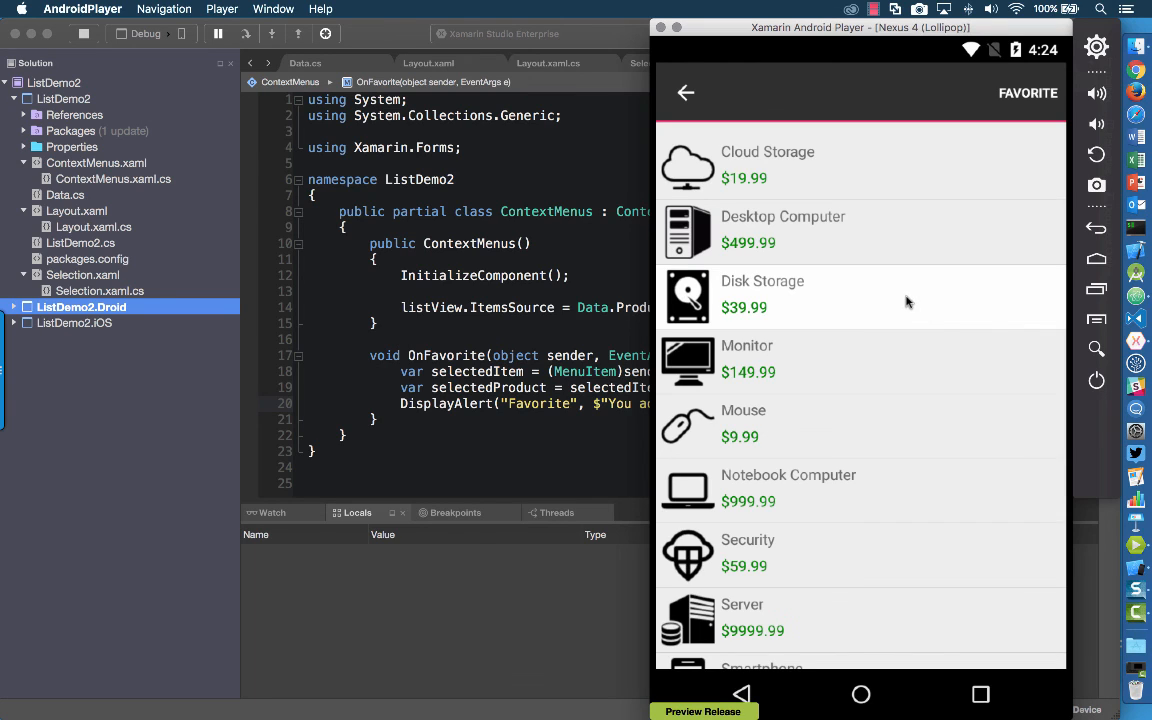
mouse_move(884, 300)
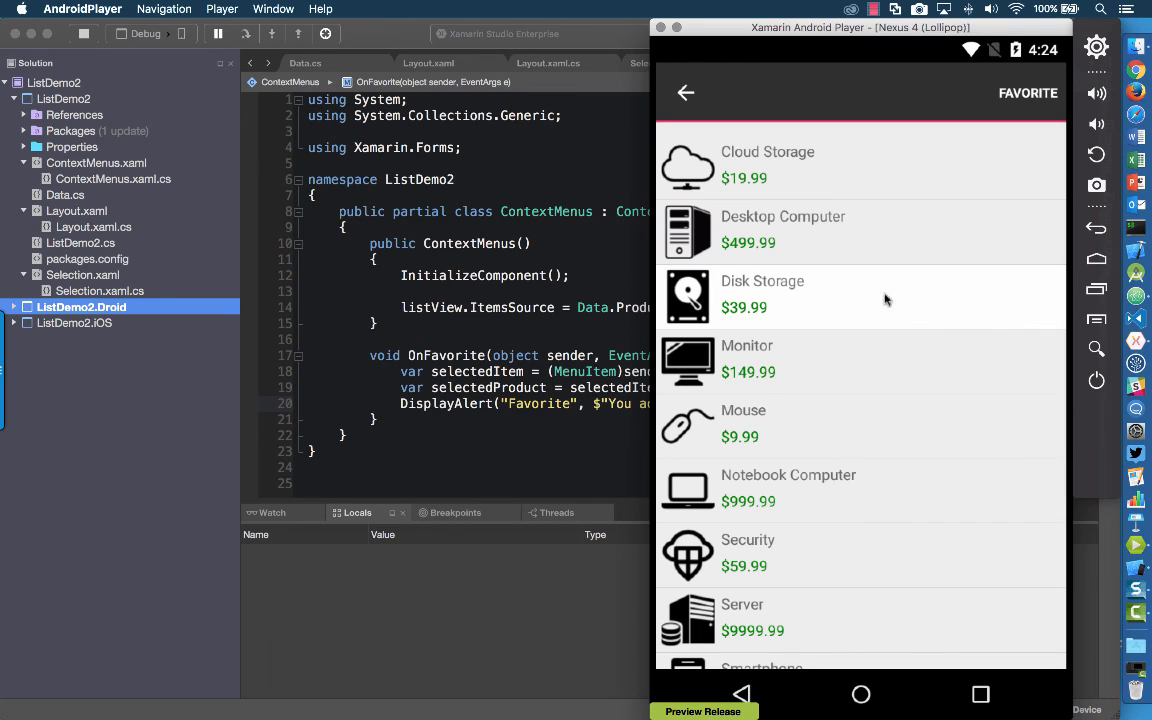
mouse_move(964, 92)
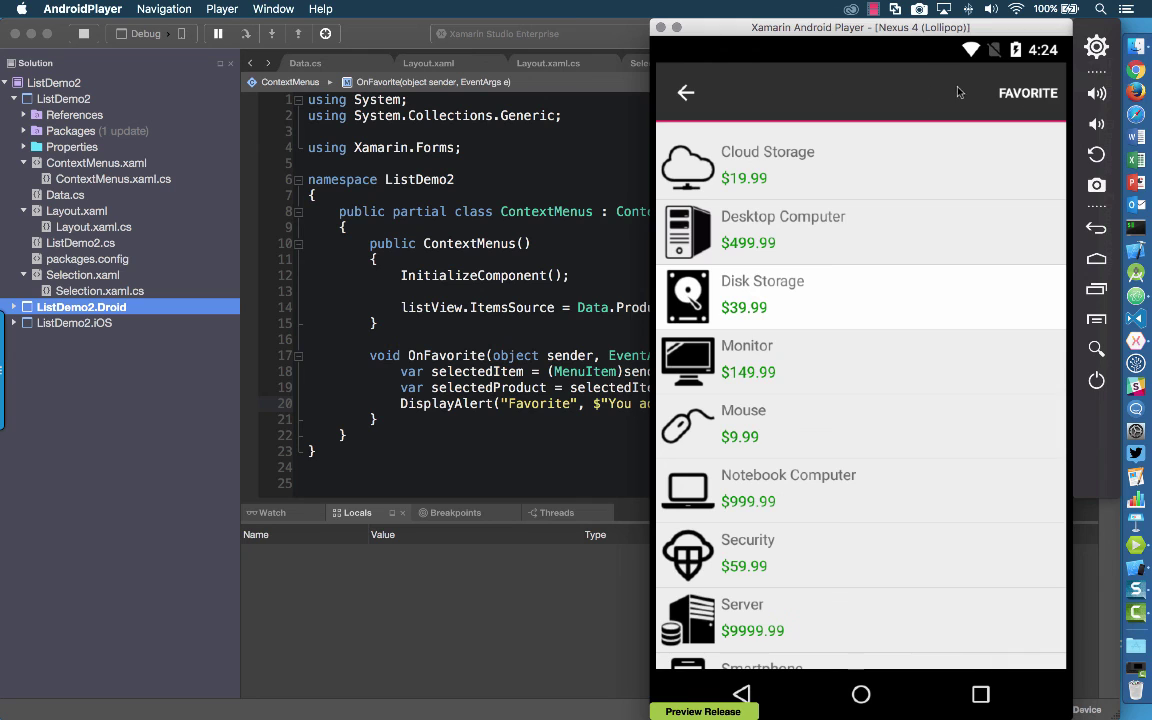
mouse_move(1024, 94)
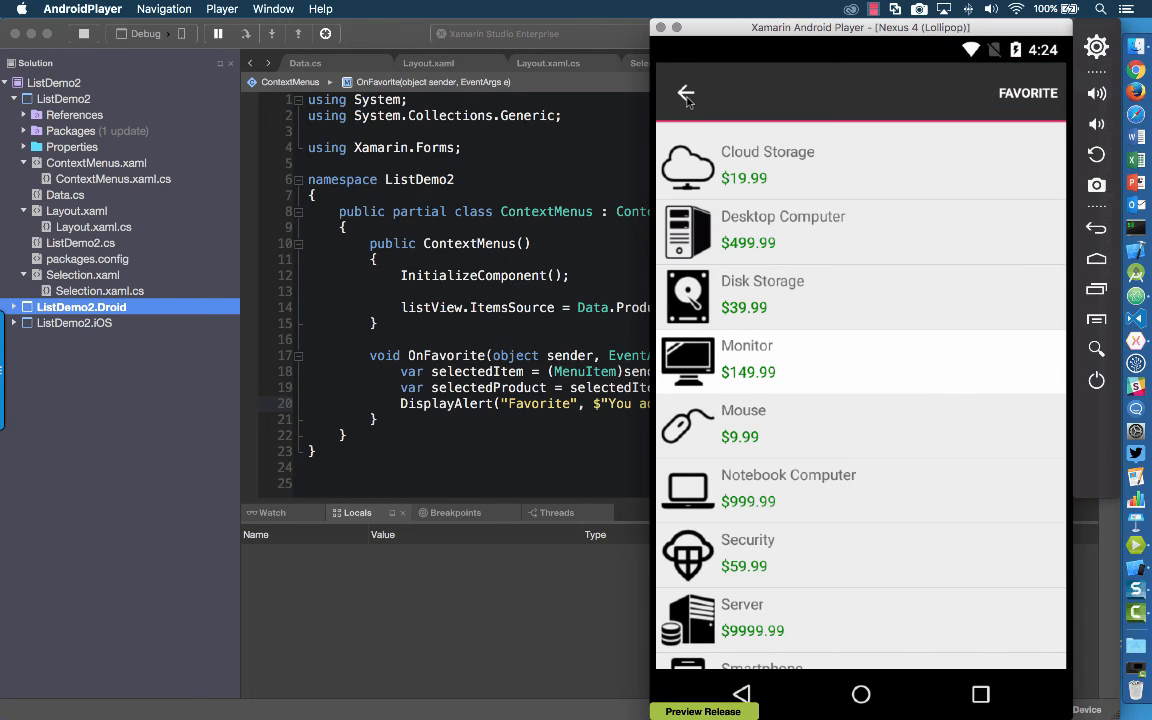
left_click(686, 94)
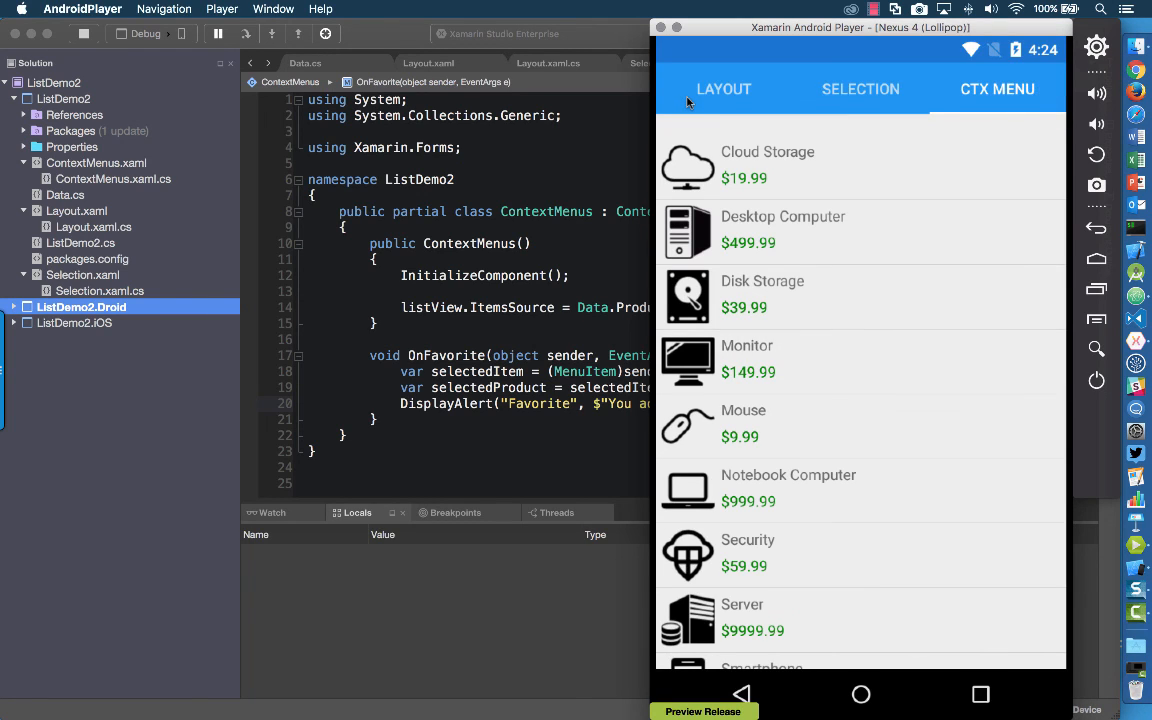